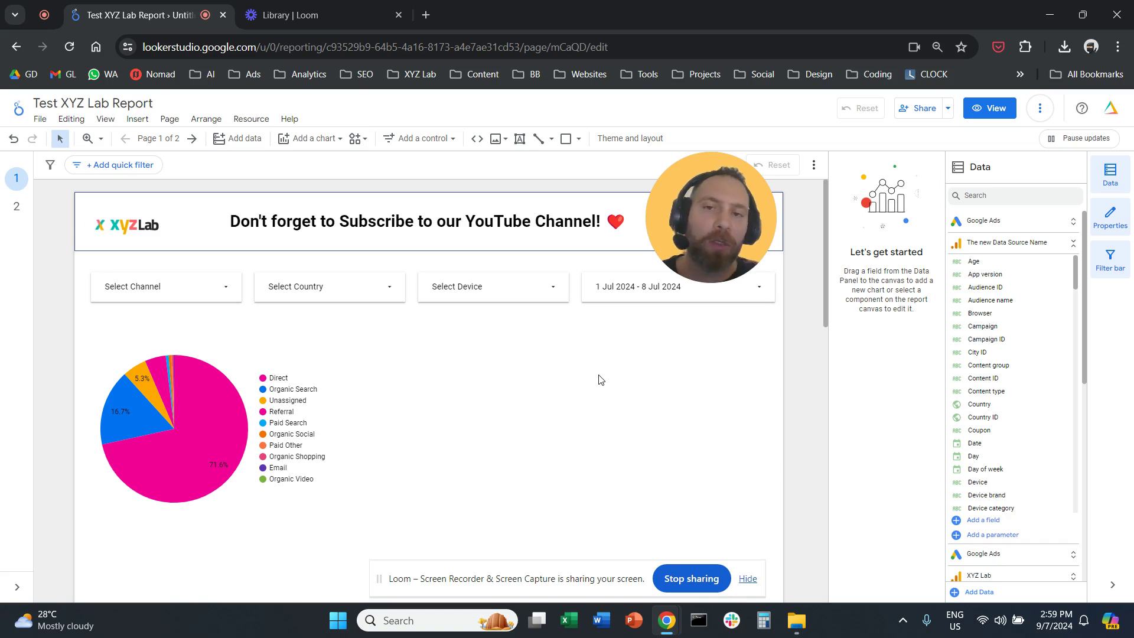
{"action": "mouse_move", "coordinate": [563, 386]}
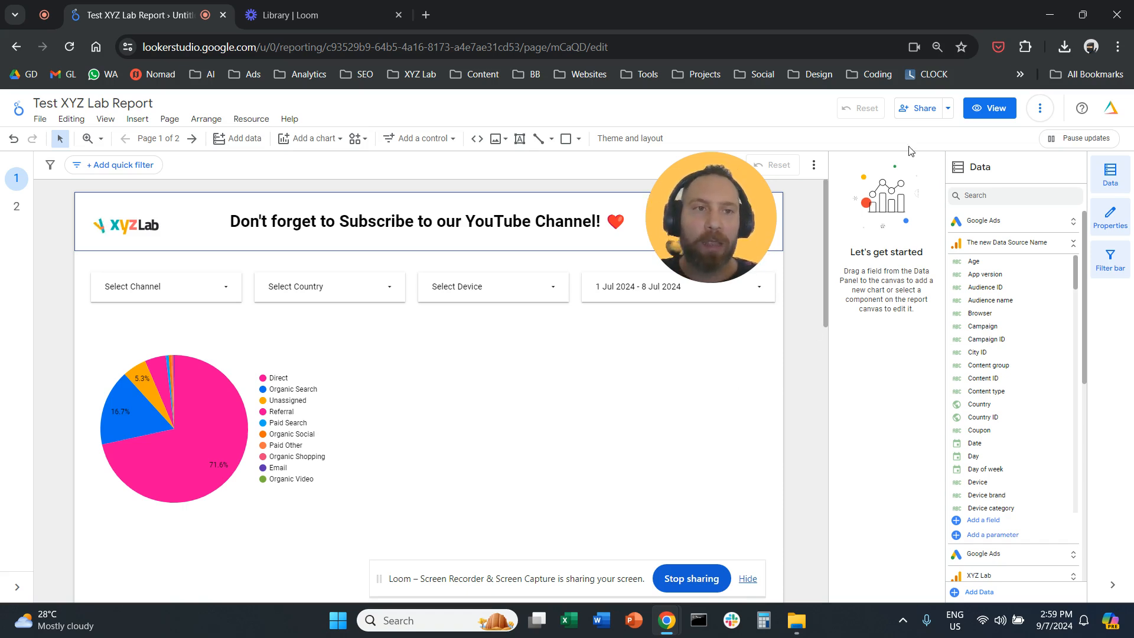
{"action": "mouse_move", "coordinate": [931, 121]}
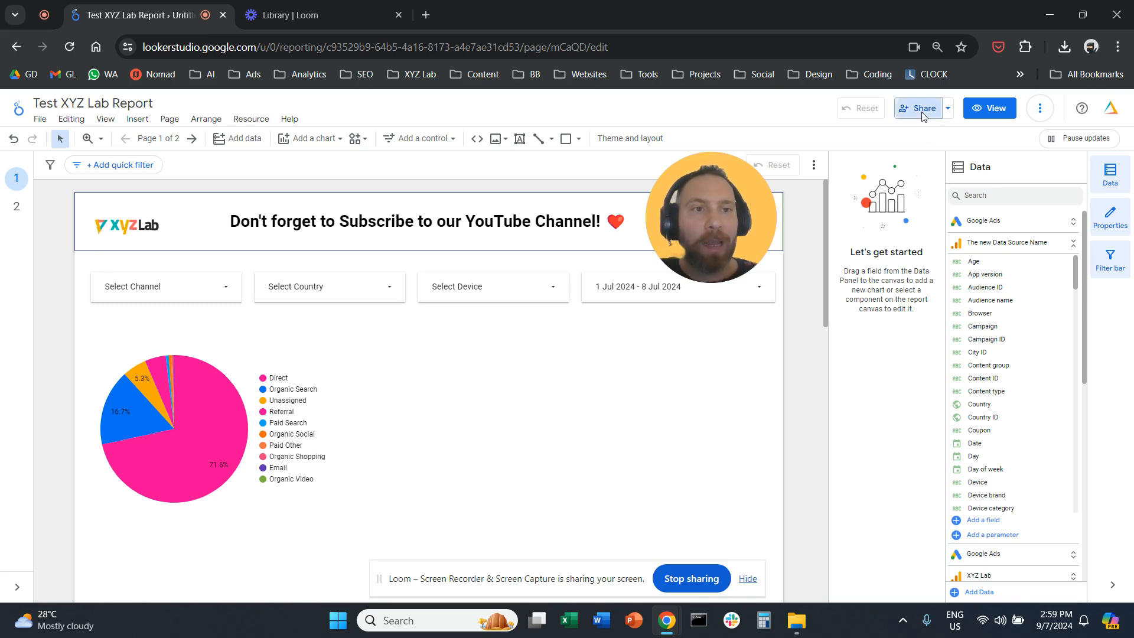
Invite 'soti' to the report with Viewer access and send the invitation.
{"action": "left_click", "coordinate": [922, 108]}
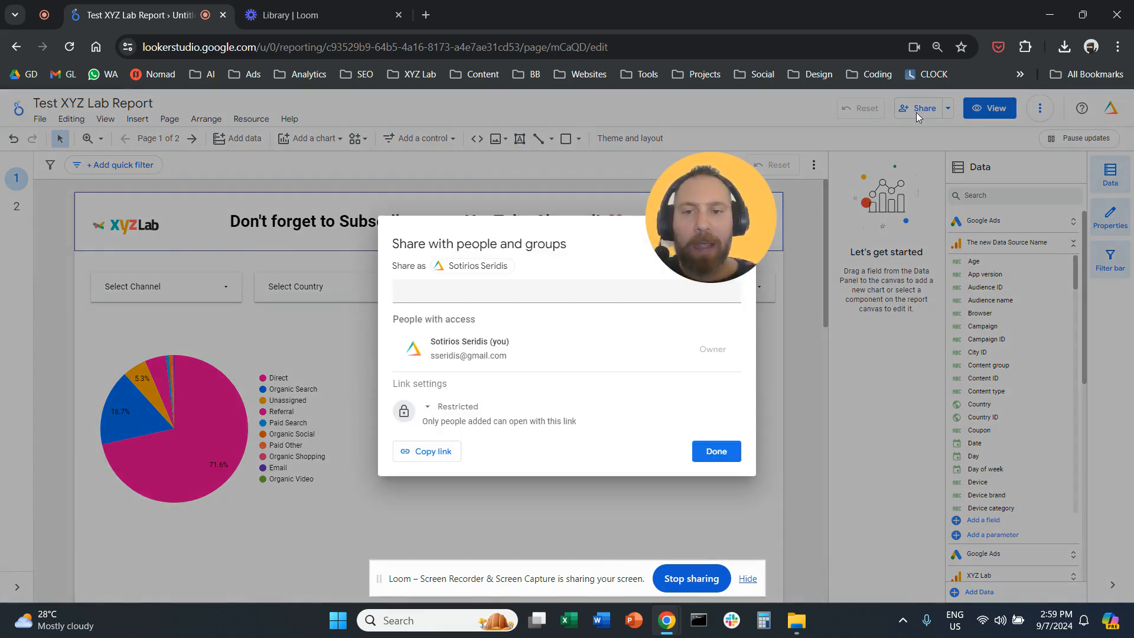
{"action": "mouse_move", "coordinate": [491, 308]}
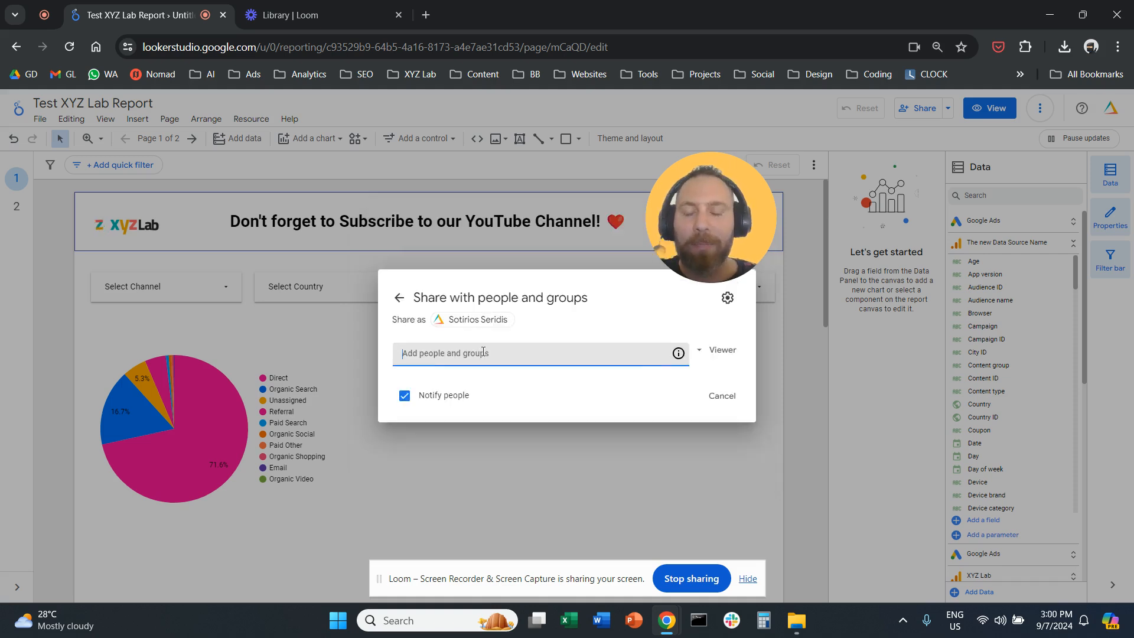
{"action": "type", "text": "soti"}
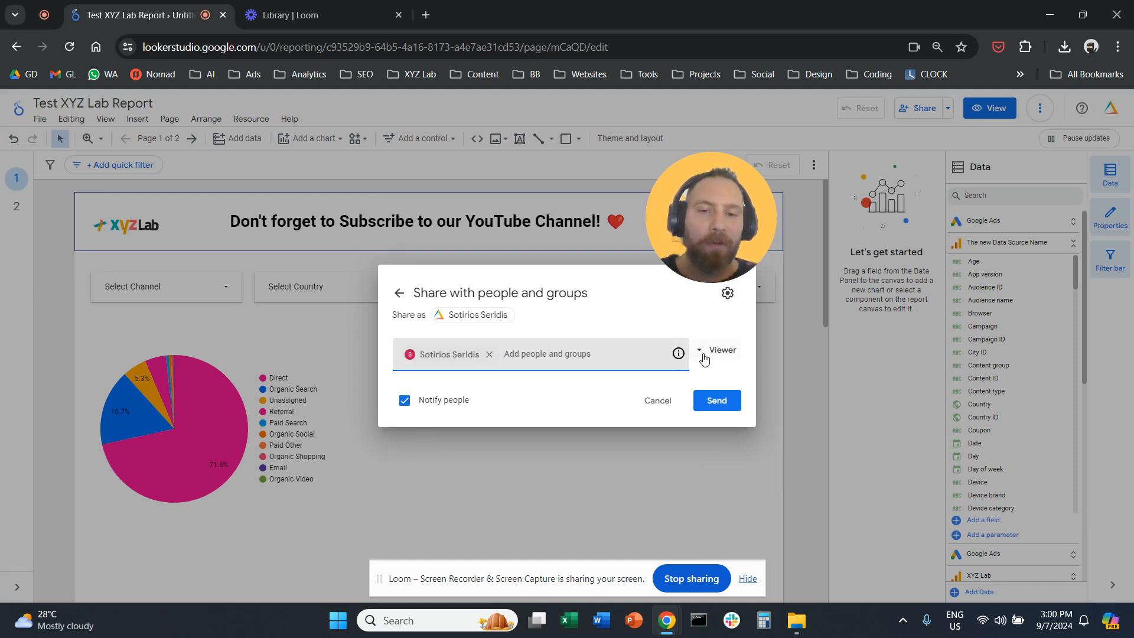
{"action": "left_click", "coordinate": [720, 350]}
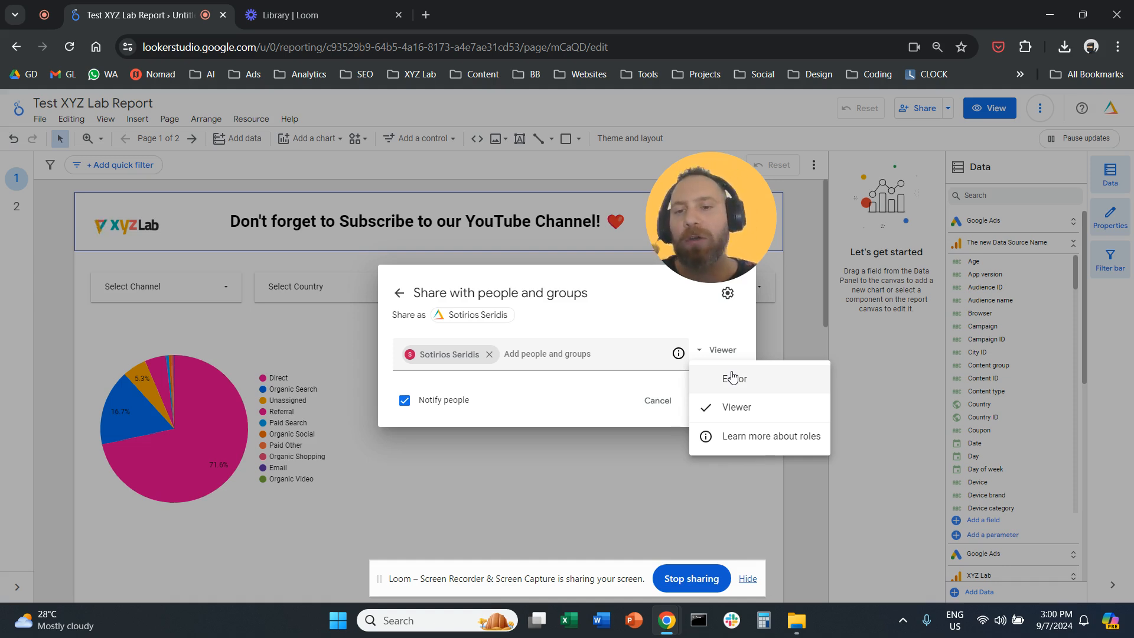
{"action": "mouse_move", "coordinate": [597, 410]}
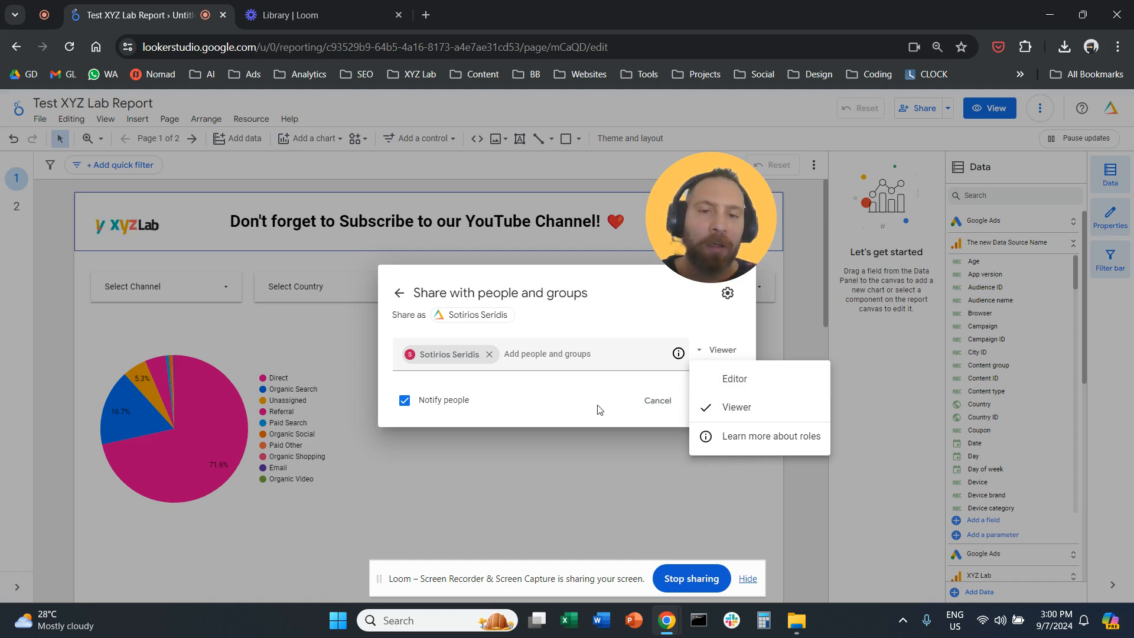
{"action": "mouse_move", "coordinate": [592, 403]}
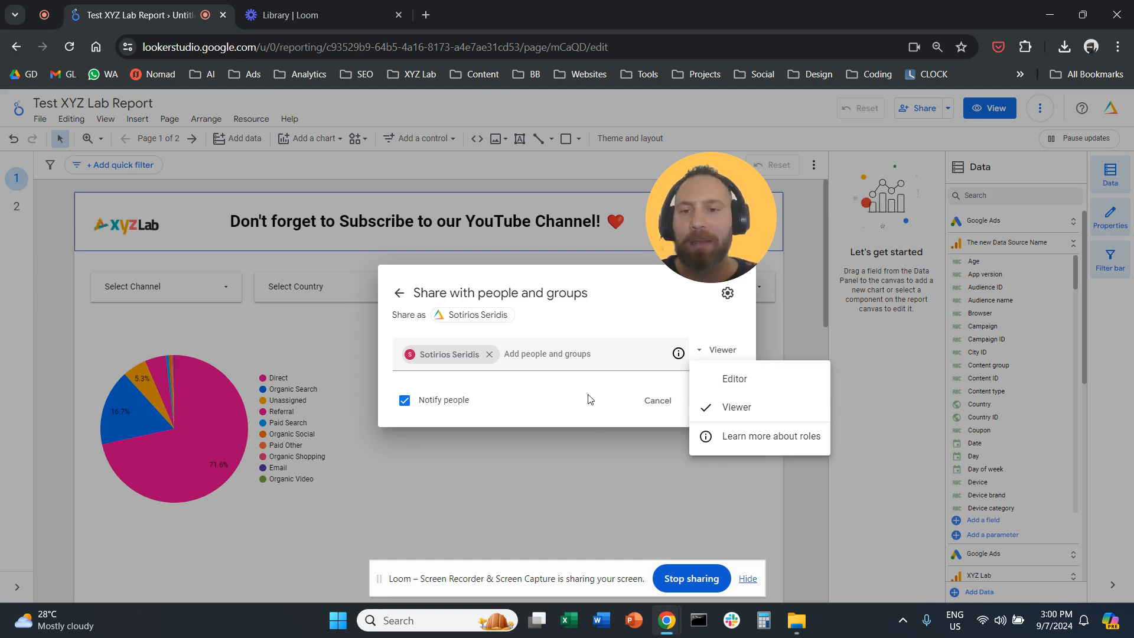
{"action": "left_click", "coordinate": [736, 406]}
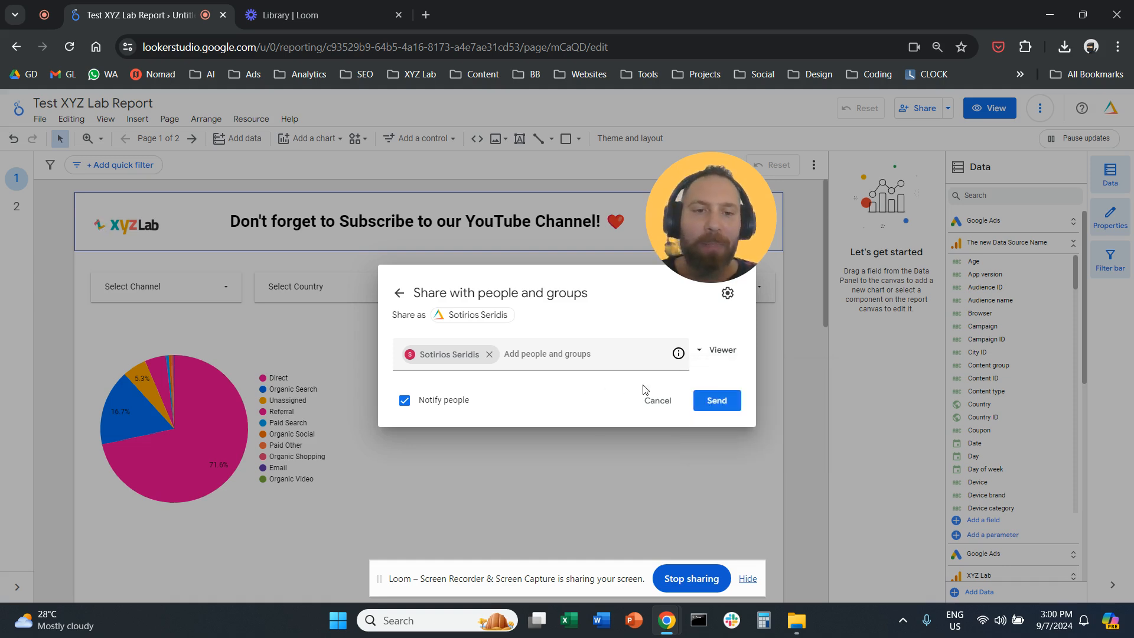
{"action": "mouse_move", "coordinate": [716, 400]}
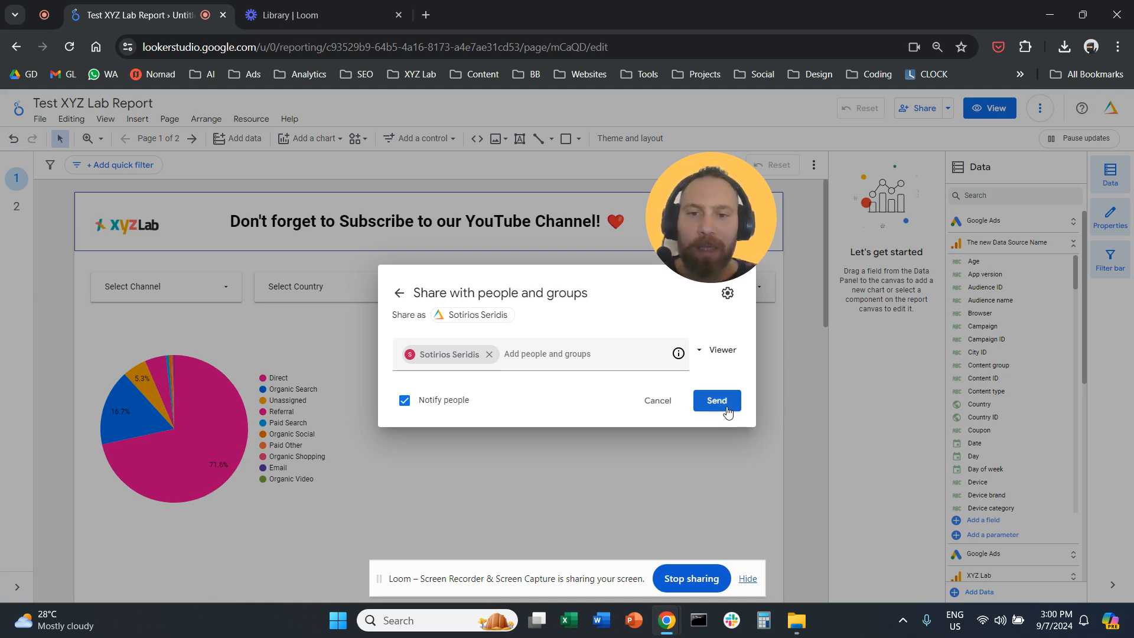
{"action": "left_click", "coordinate": [716, 401]}
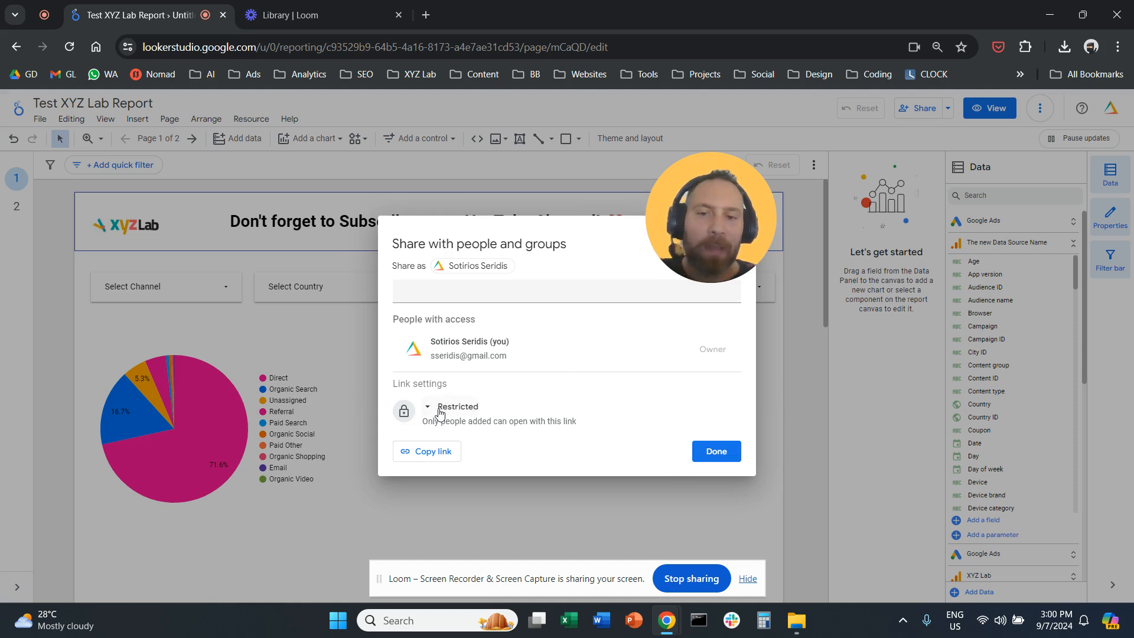
Change link access from Restricted to Public, copy the link and save.
{"action": "left_click", "coordinate": [456, 405]}
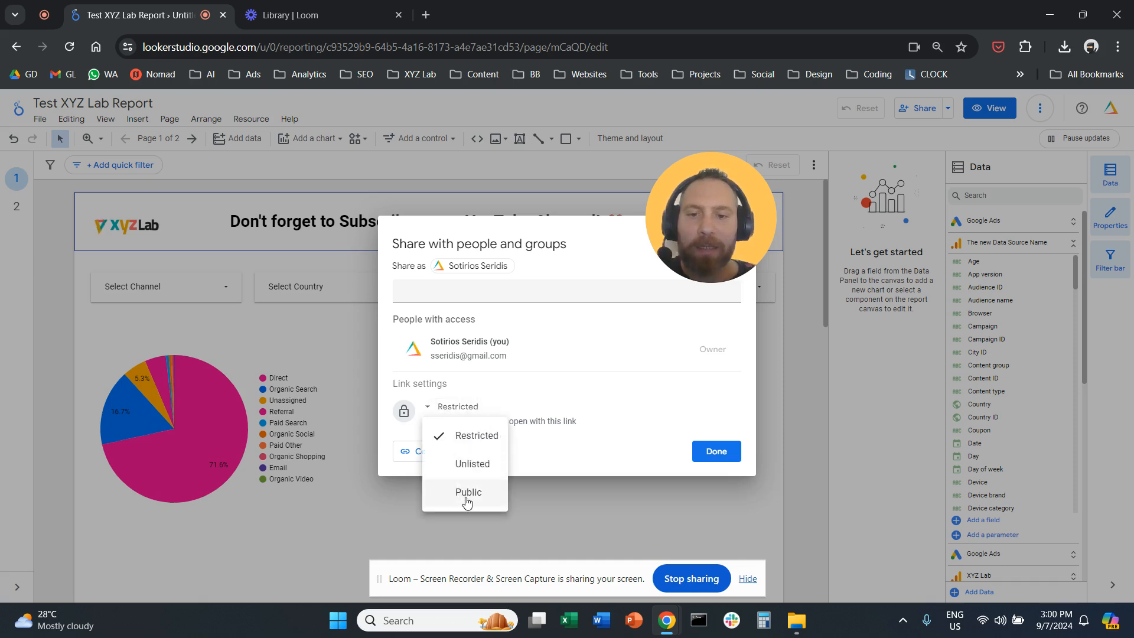
{"action": "left_click", "coordinate": [468, 492]}
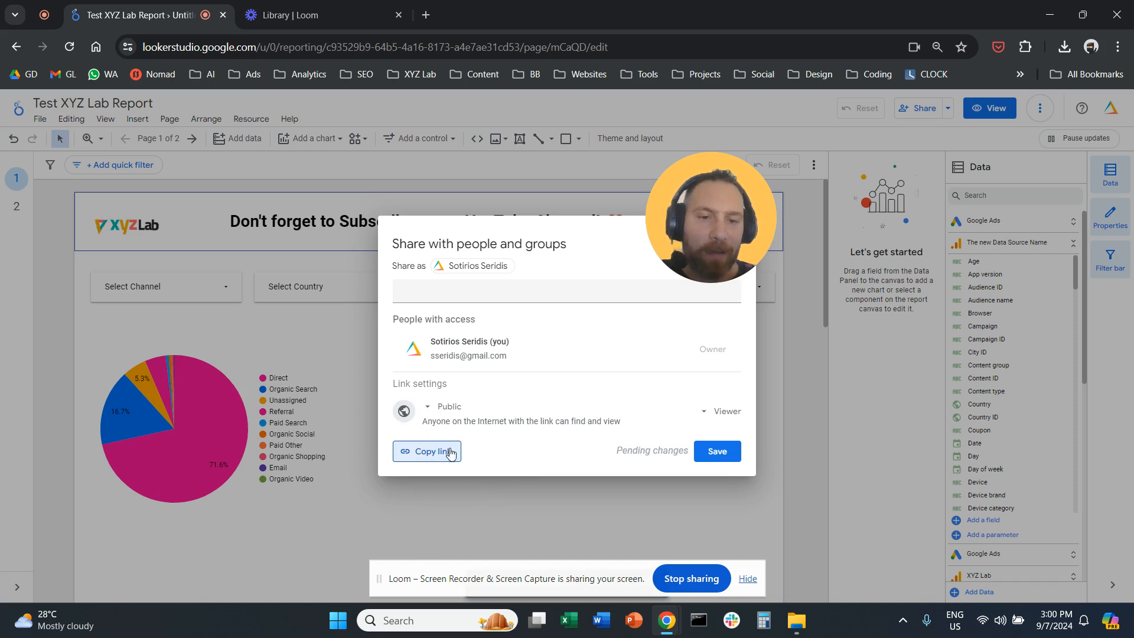
{"action": "left_click", "coordinate": [716, 450]}
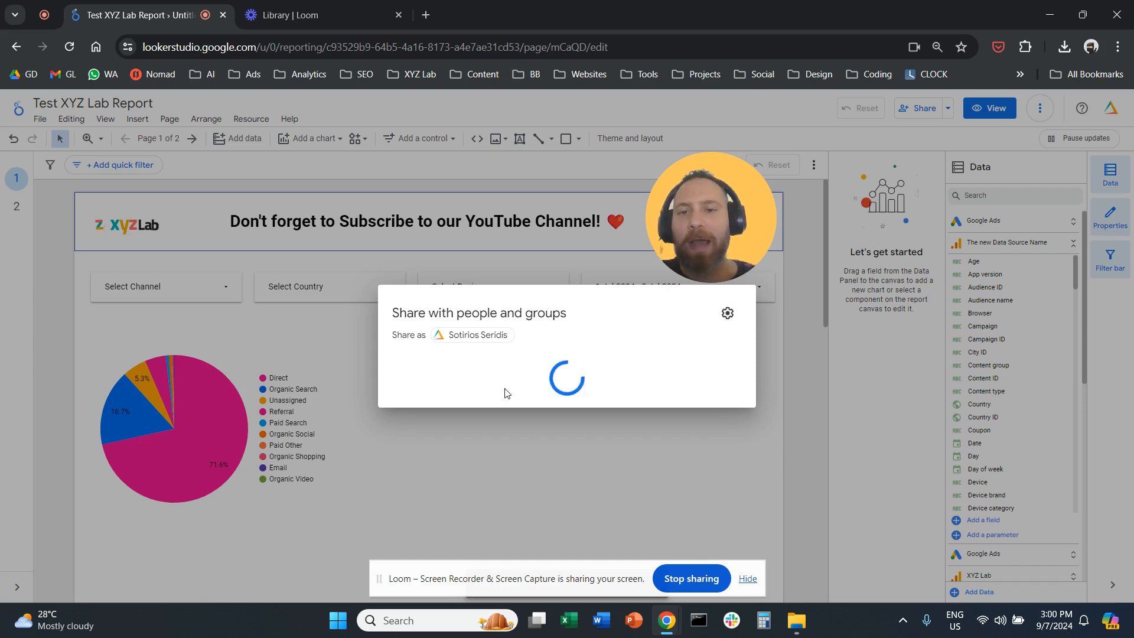
{"action": "left_click", "coordinate": [488, 389]}
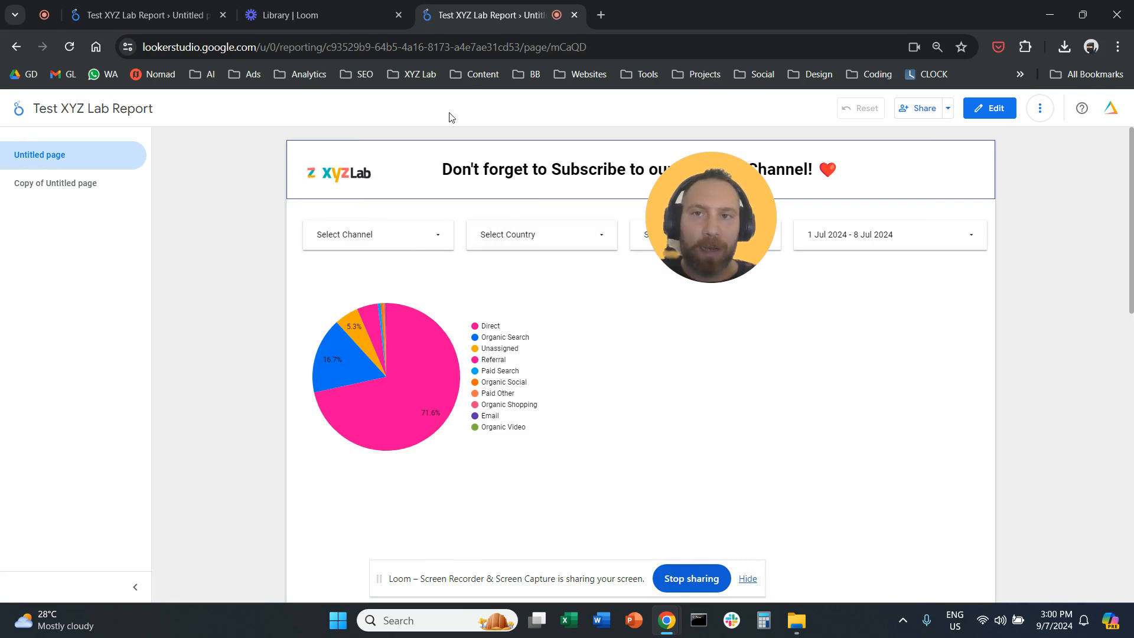
Close the public viewer tab and return to the report editor.
{"action": "left_click", "coordinate": [989, 108]}
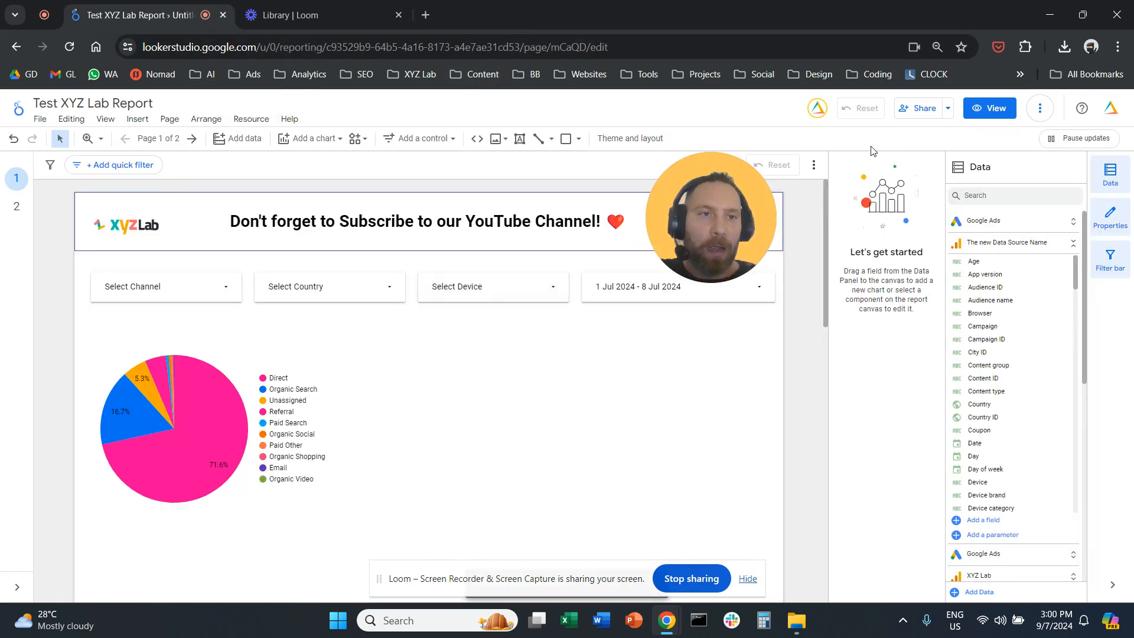
{"action": "mouse_move", "coordinate": [945, 129]}
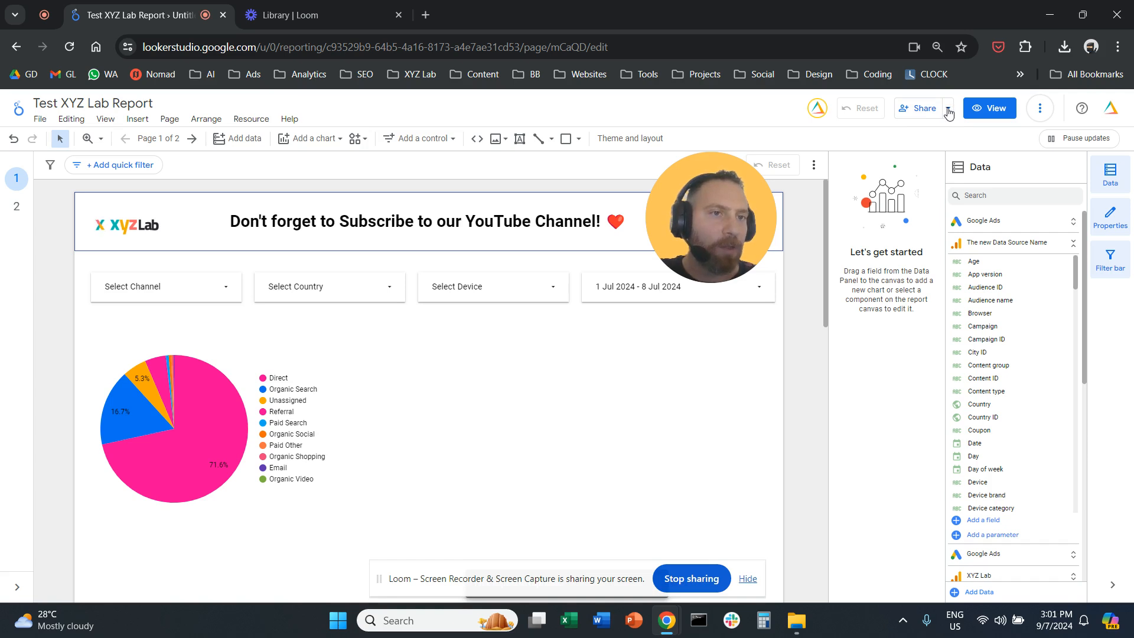
Choose Schedule delivery from the Share dropdown to open the email delivery form.
{"action": "left_click", "coordinate": [948, 107]}
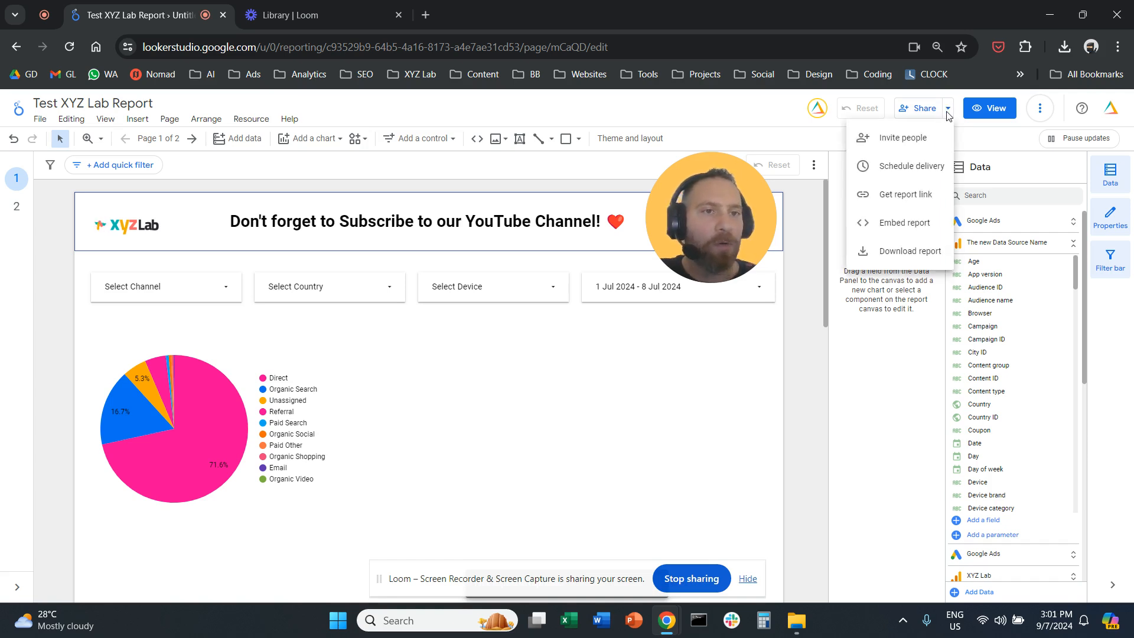
{"action": "mouse_move", "coordinate": [932, 170]}
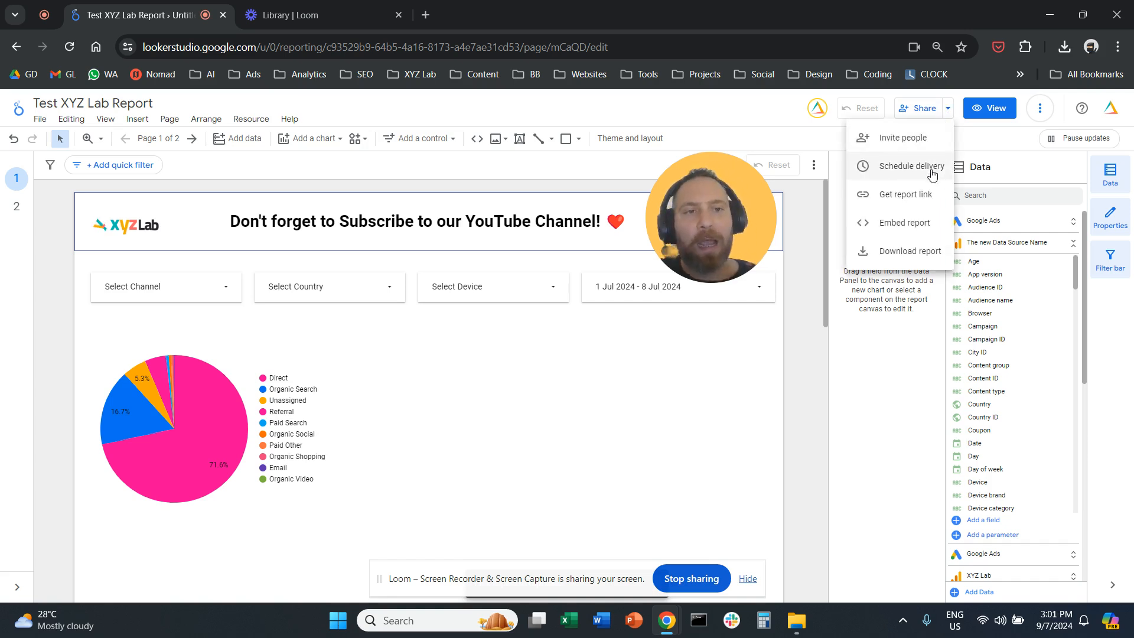
{"action": "left_click", "coordinate": [911, 165]}
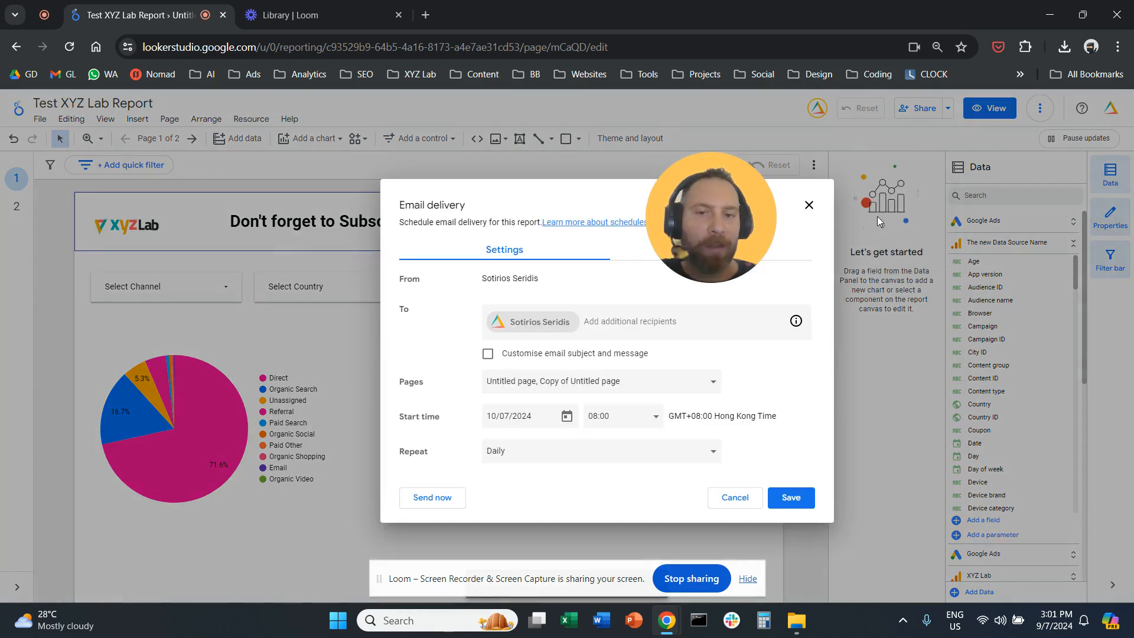
Add recipient 'soti', set weekly repeat and a start date of 15/07/2024.
{"action": "left_click", "coordinate": [629, 321]}
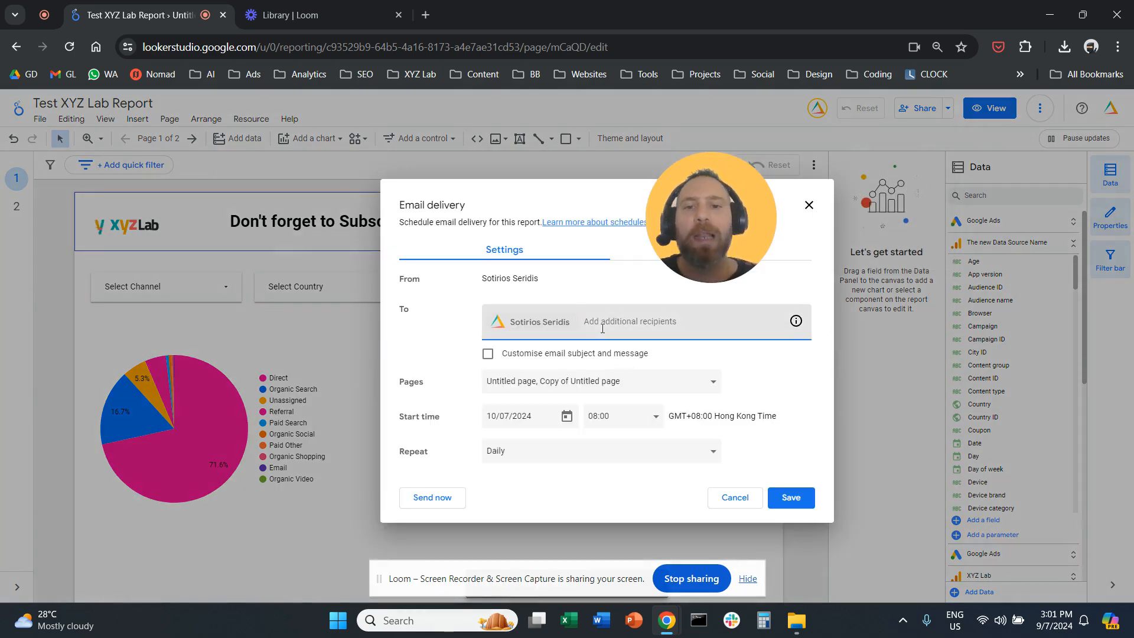
{"action": "type", "text": "soti"}
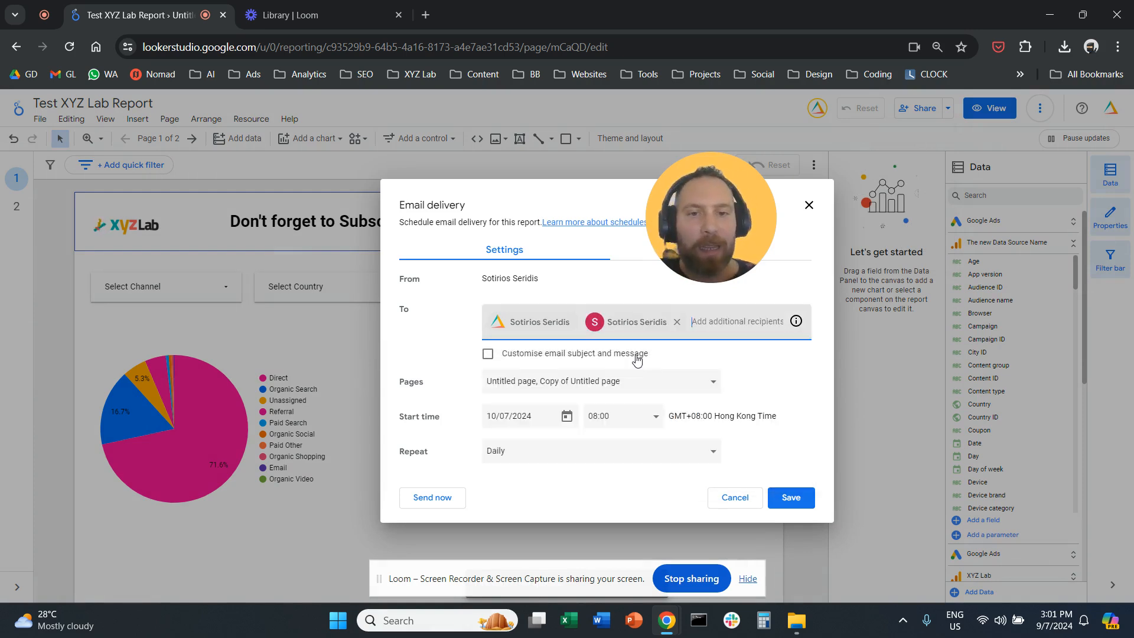
{"action": "mouse_move", "coordinate": [511, 402]}
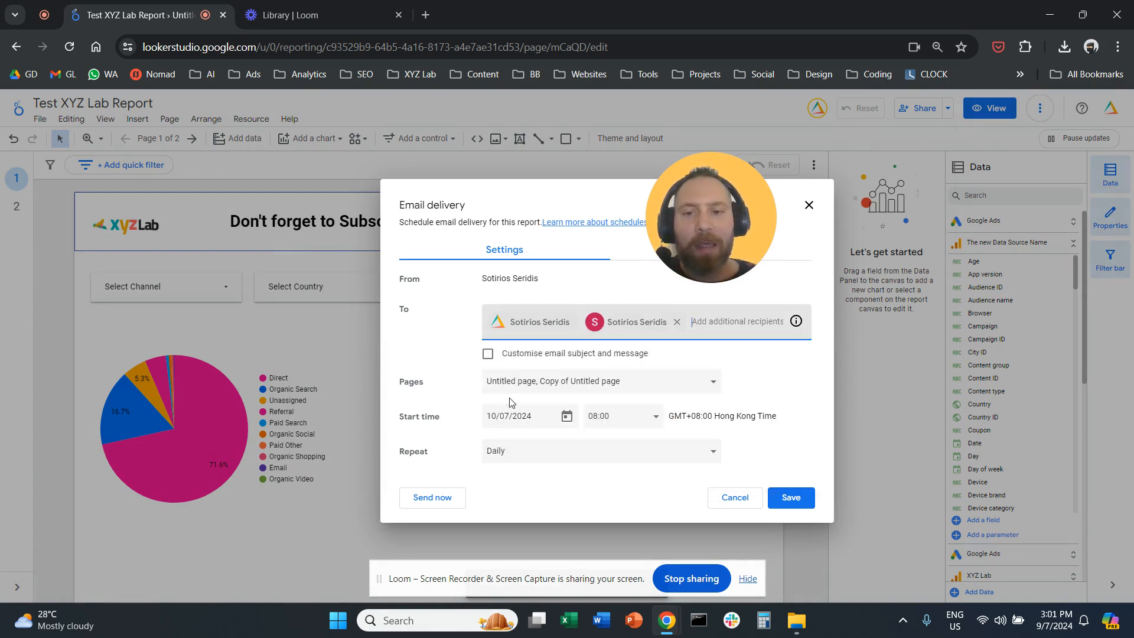
{"action": "left_click", "coordinate": [599, 381]}
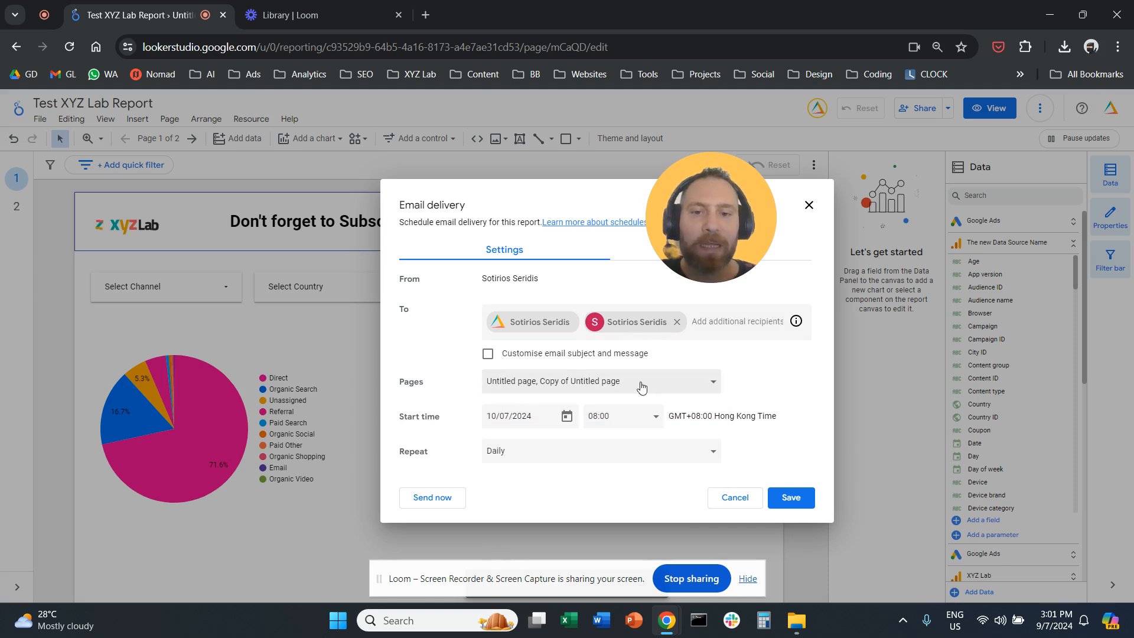
{"action": "left_click", "coordinate": [599, 450]}
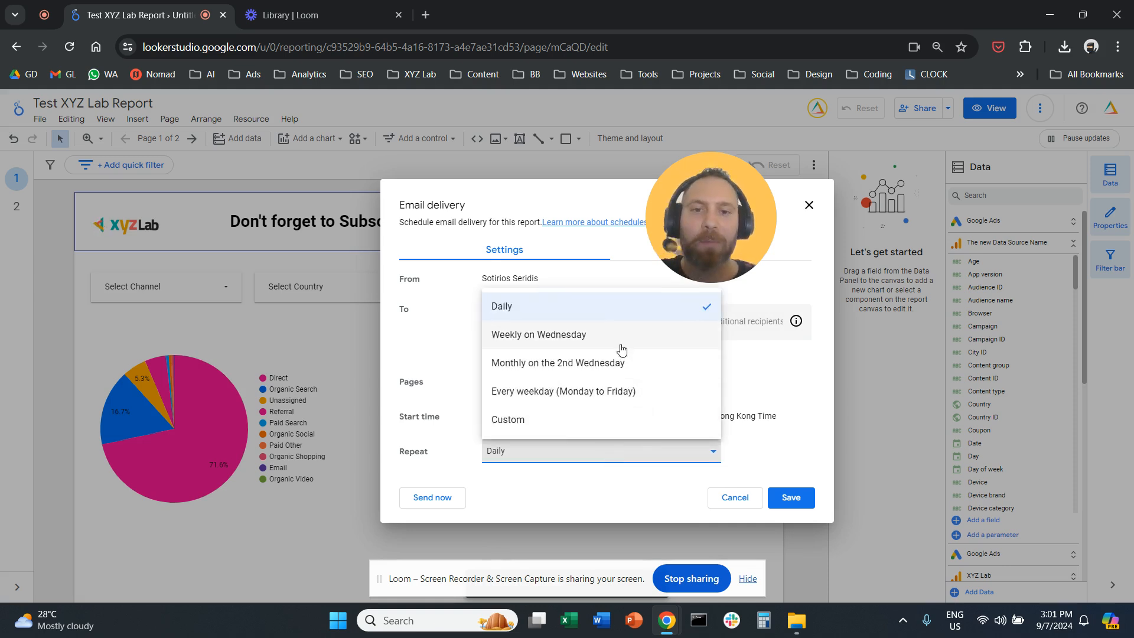
{"action": "mouse_move", "coordinate": [613, 348]}
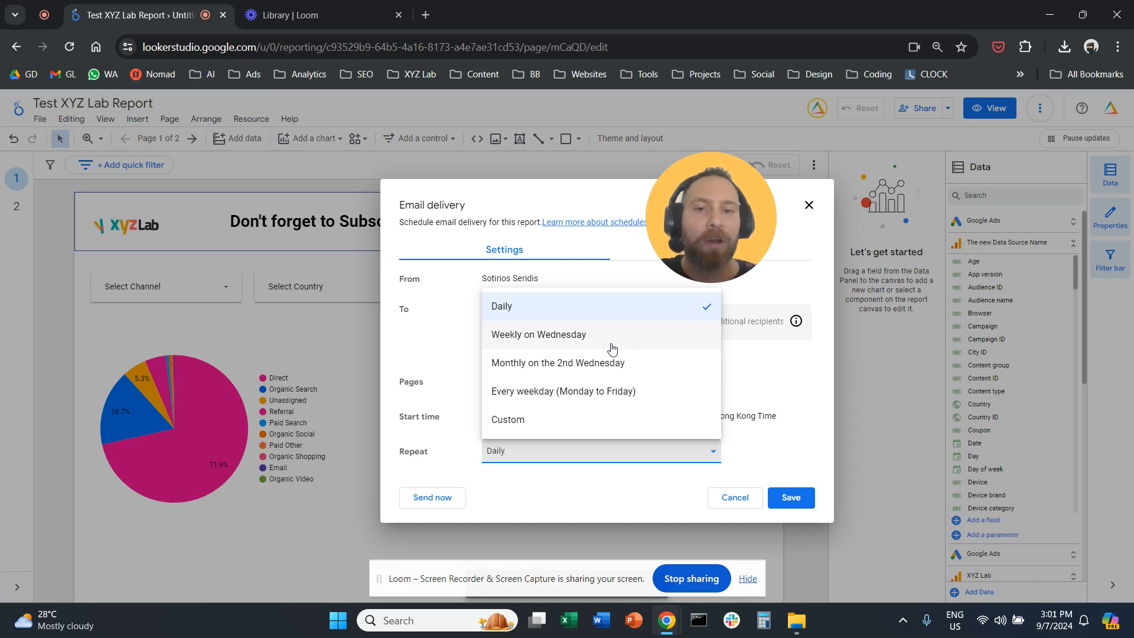
{"action": "left_click", "coordinate": [539, 335]}
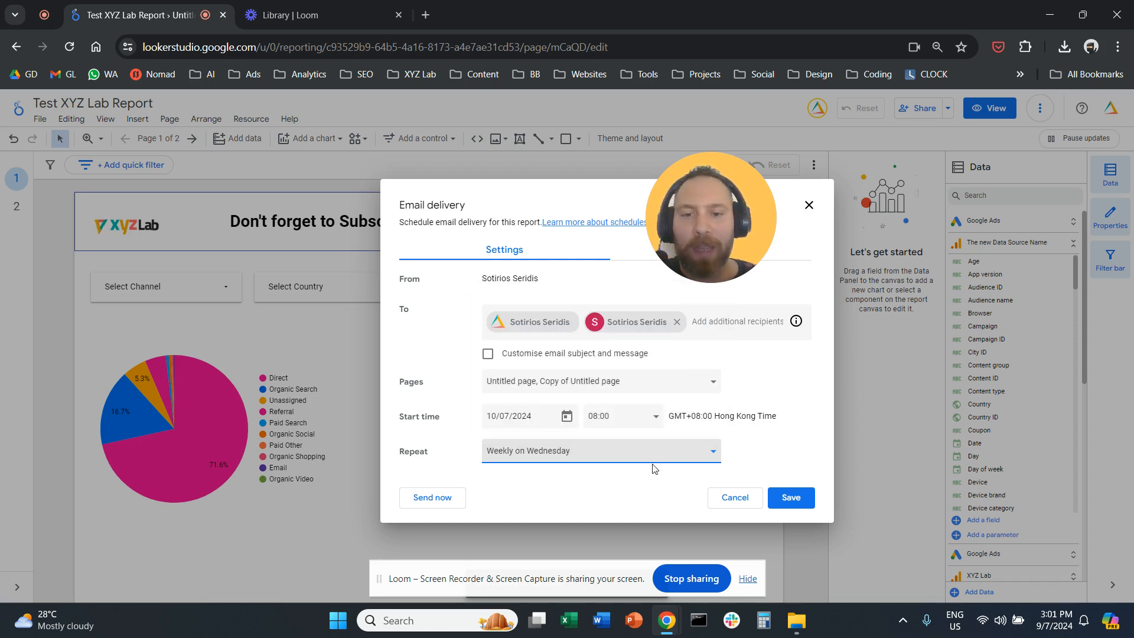
{"action": "left_click", "coordinate": [567, 415]}
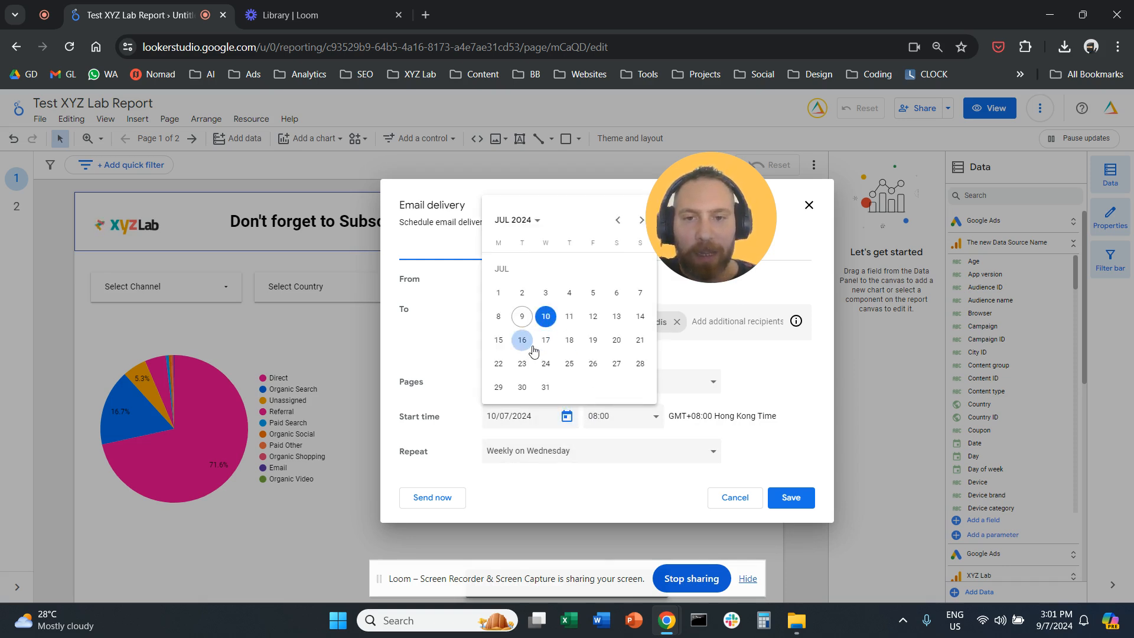
{"action": "left_click", "coordinate": [497, 340]}
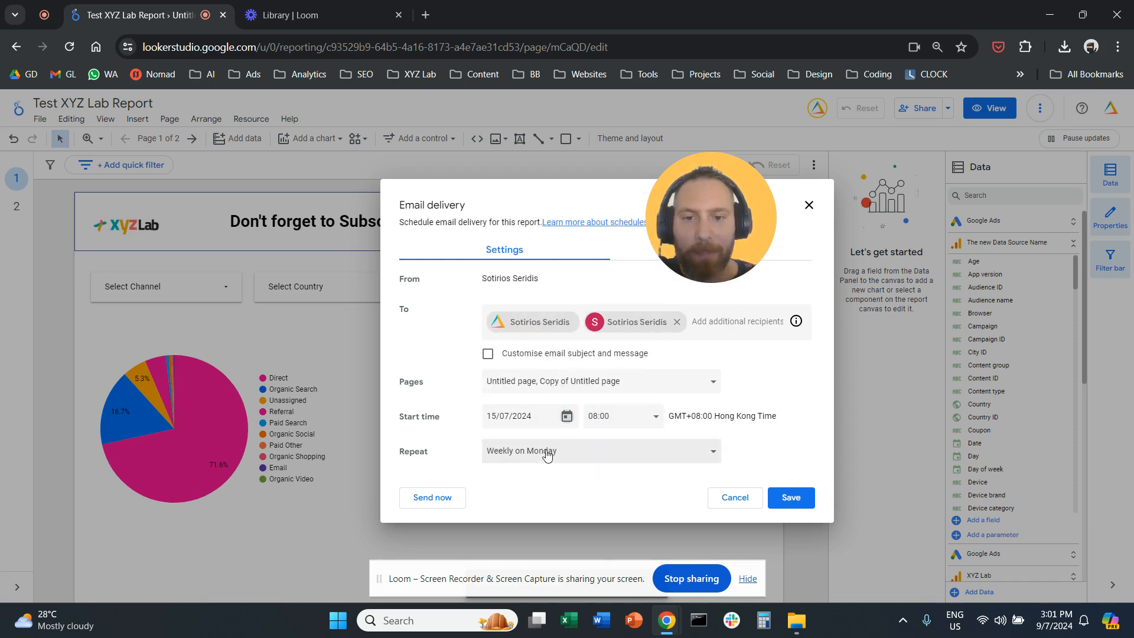
{"action": "left_click", "coordinate": [567, 416]}
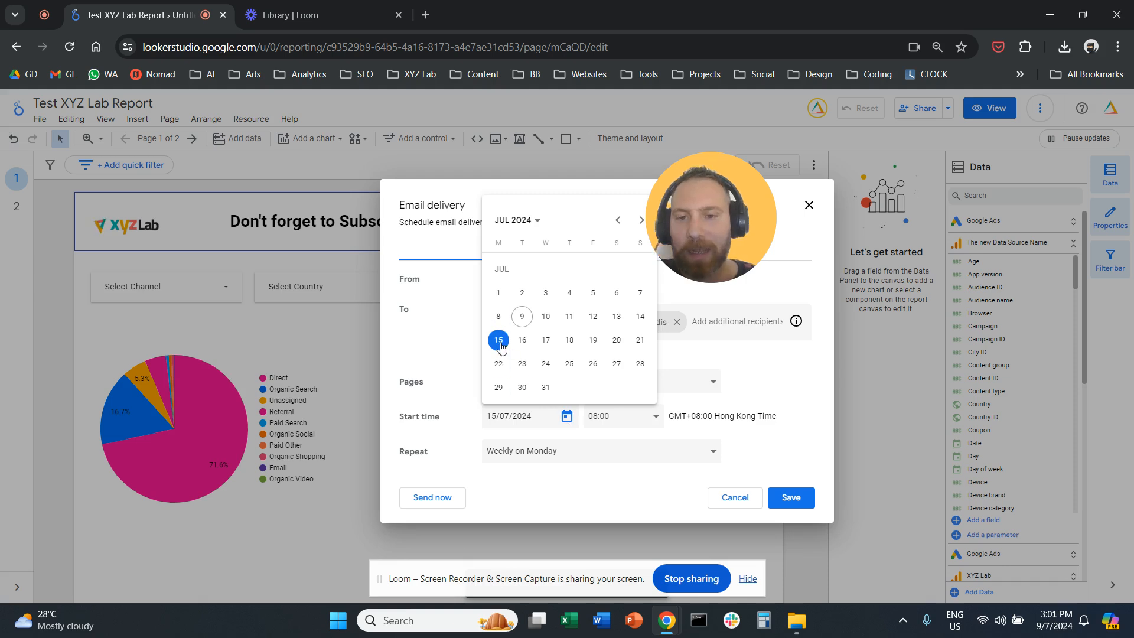
{"action": "left_click", "coordinate": [497, 340]}
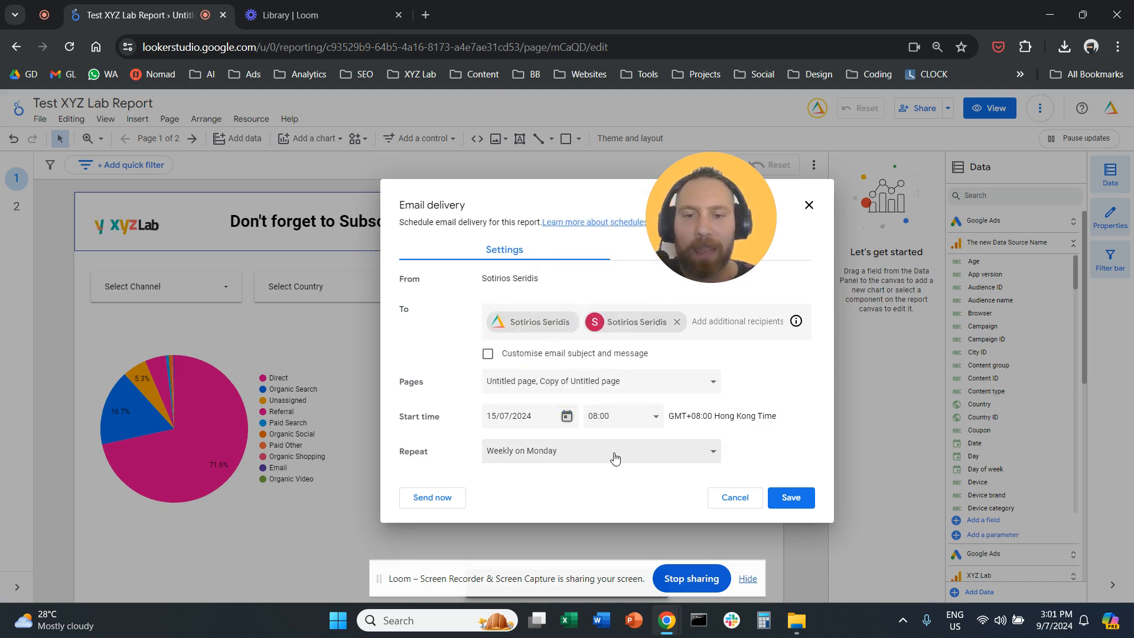
Switch to a custom repeat every 2 weeks on Monday and Friday.
{"action": "left_click", "coordinate": [599, 450]}
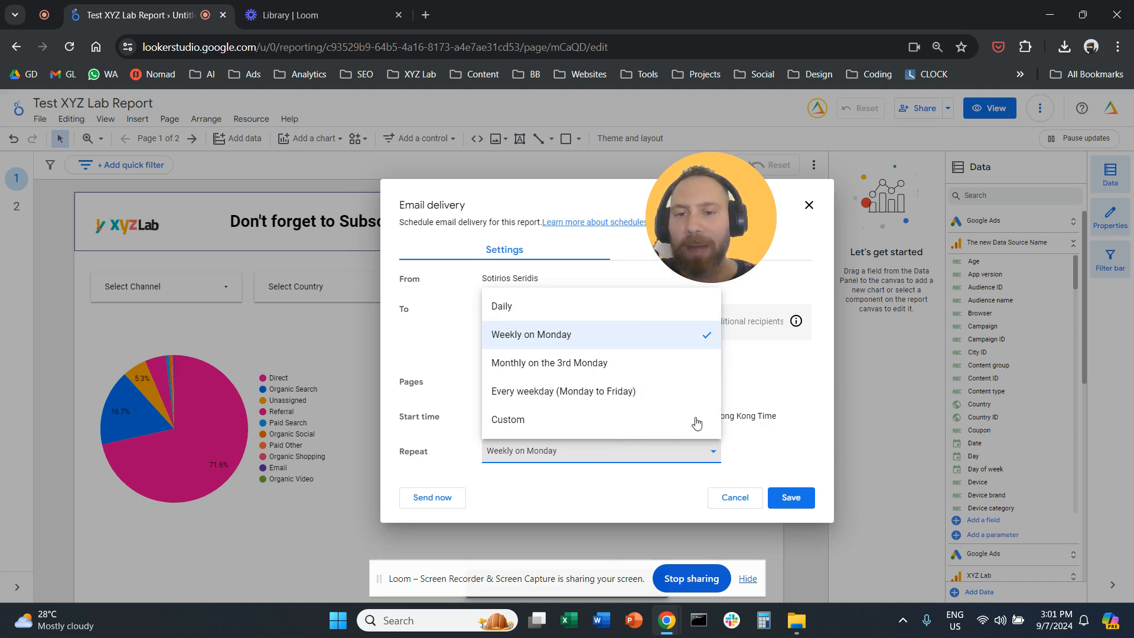
{"action": "left_click", "coordinate": [508, 419]}
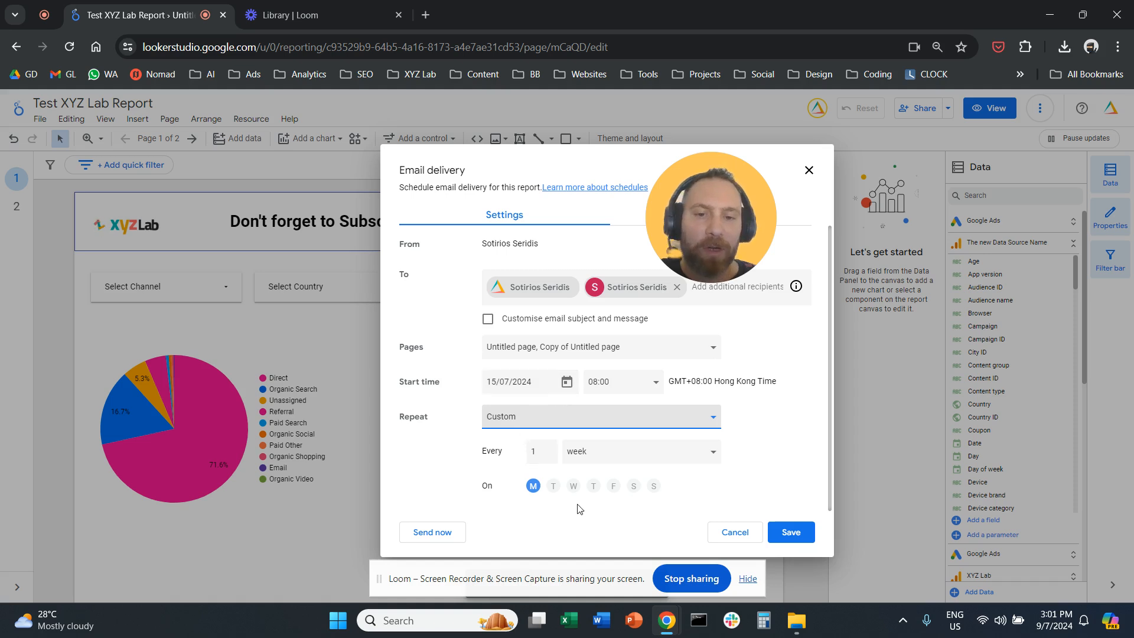
{"action": "left_click", "coordinate": [639, 450]}
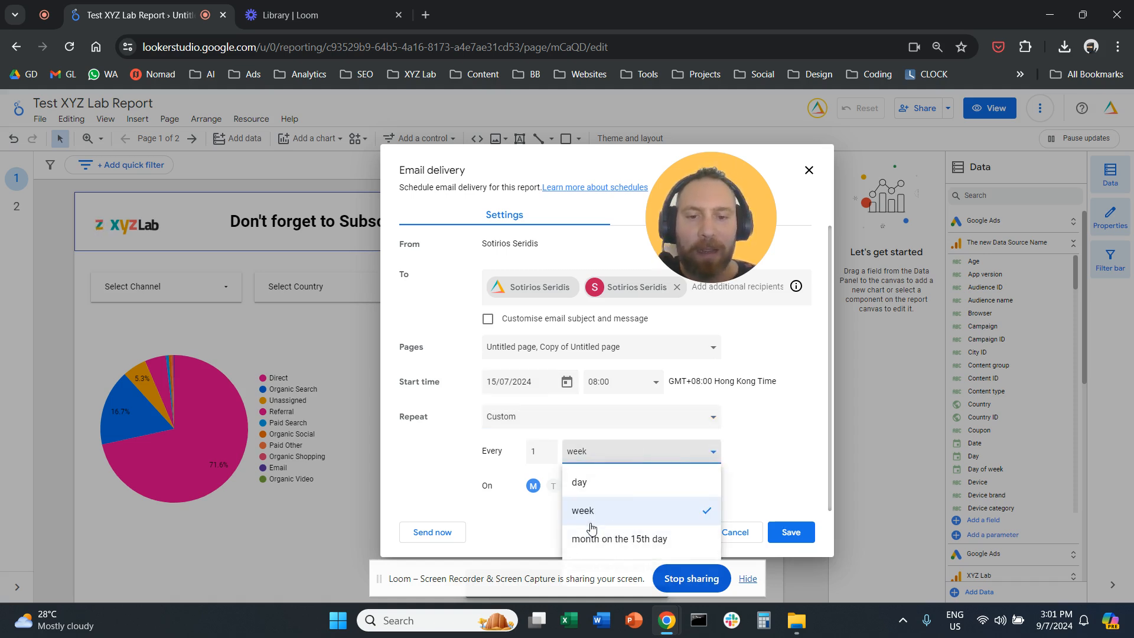
{"action": "left_click", "coordinate": [581, 510]}
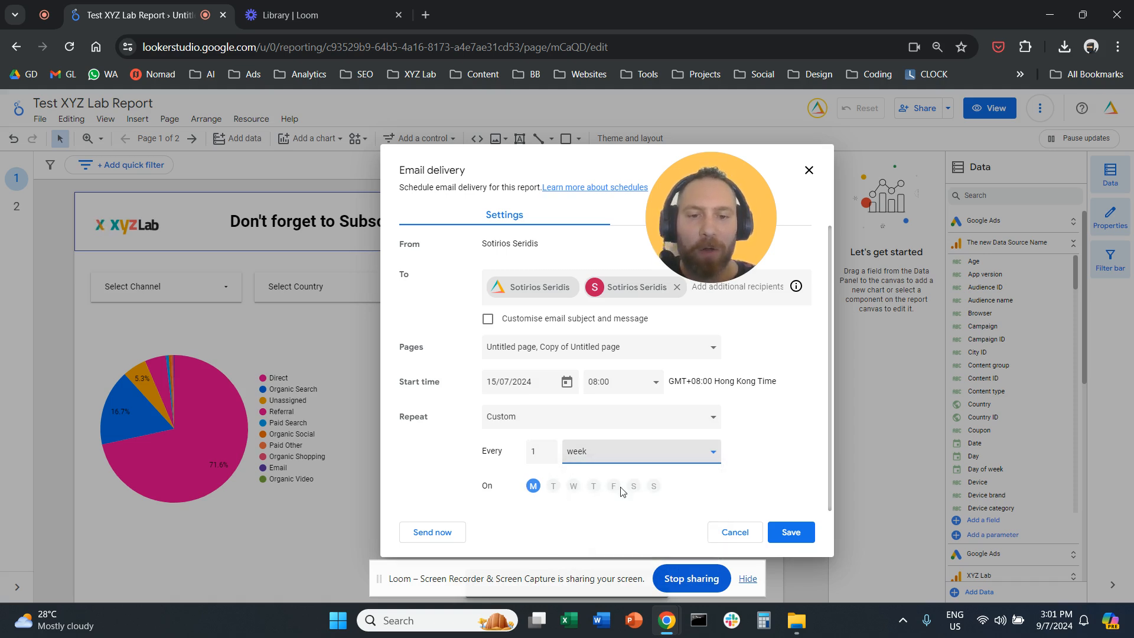
{"action": "left_click", "coordinate": [613, 486]}
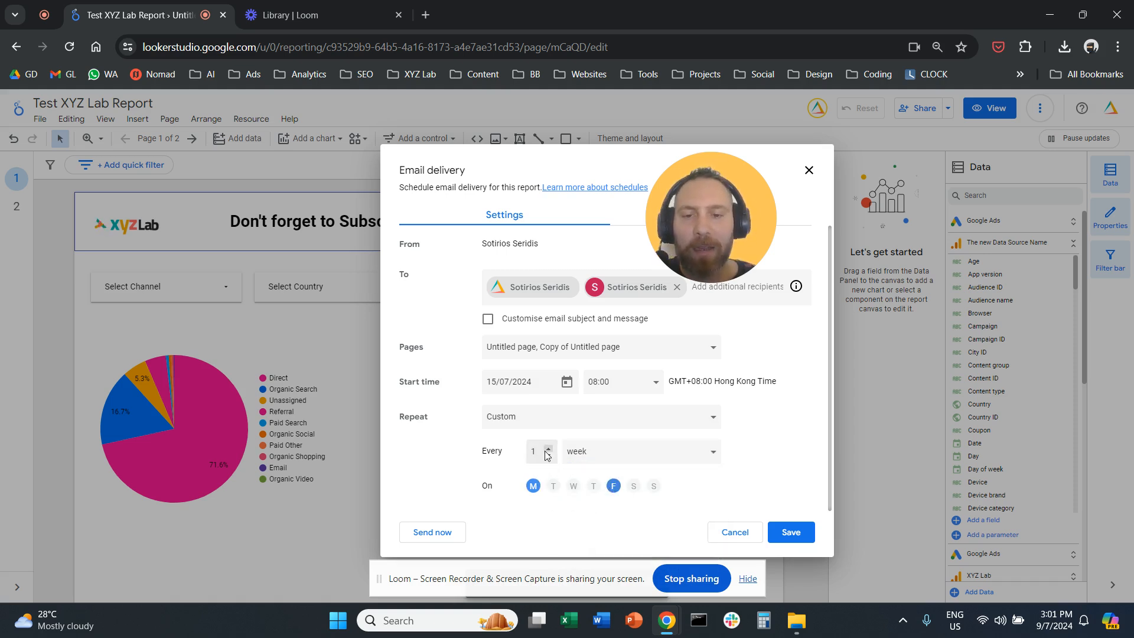
{"action": "left_click", "coordinate": [547, 446]}
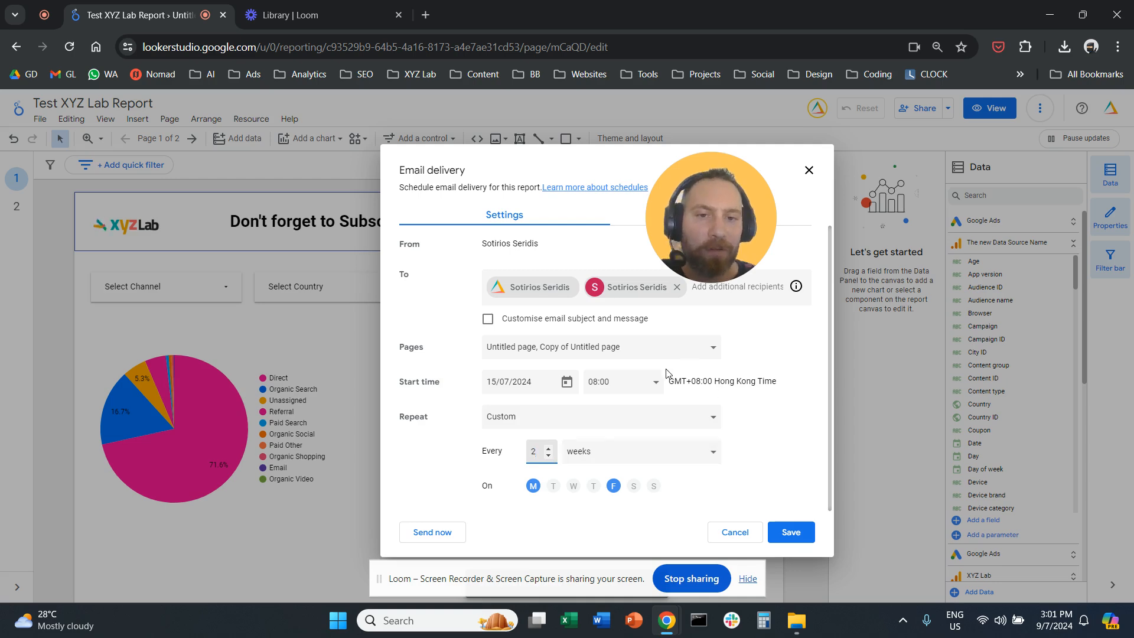
{"action": "mouse_move", "coordinate": [771, 559]}
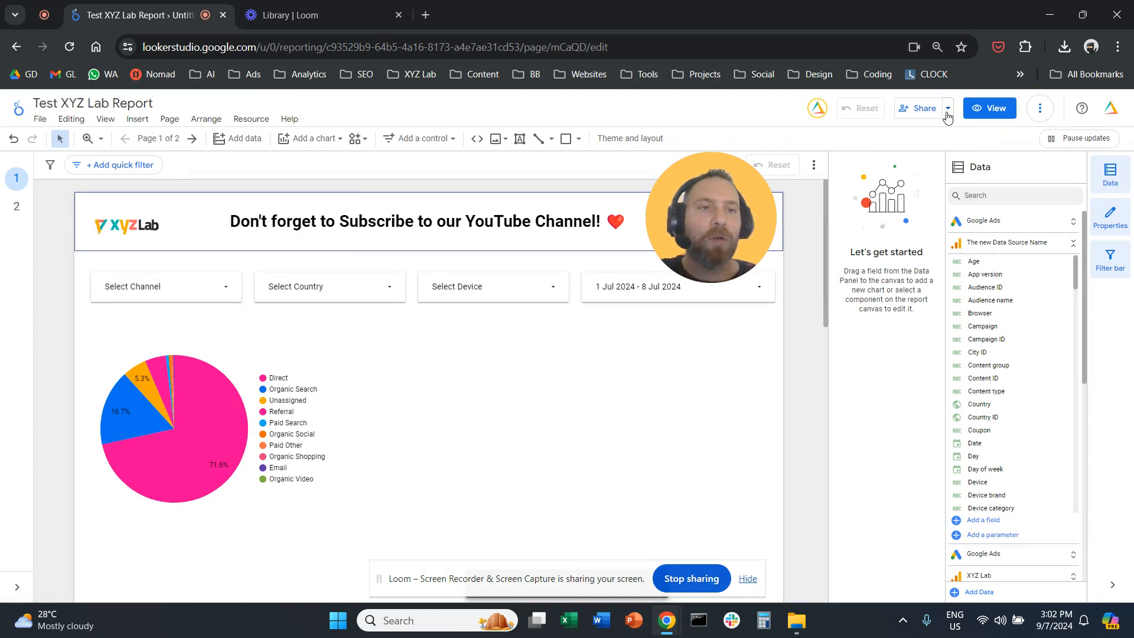
Generate a short report link via Get report link and select the URL.
{"action": "left_click", "coordinate": [948, 111]}
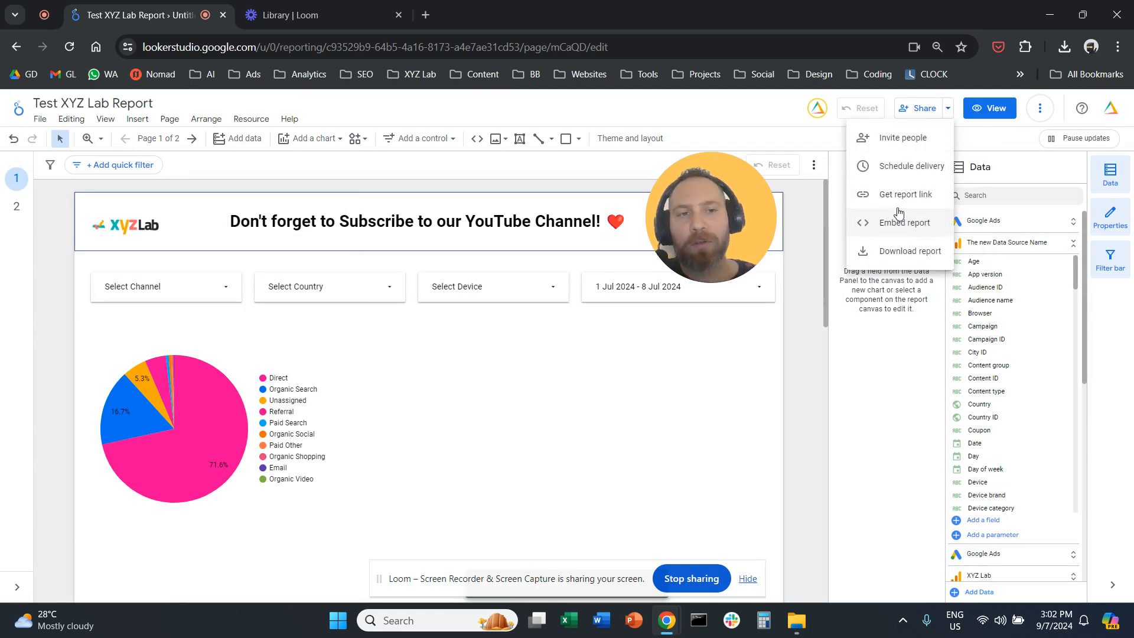
{"action": "left_click", "coordinate": [901, 194]}
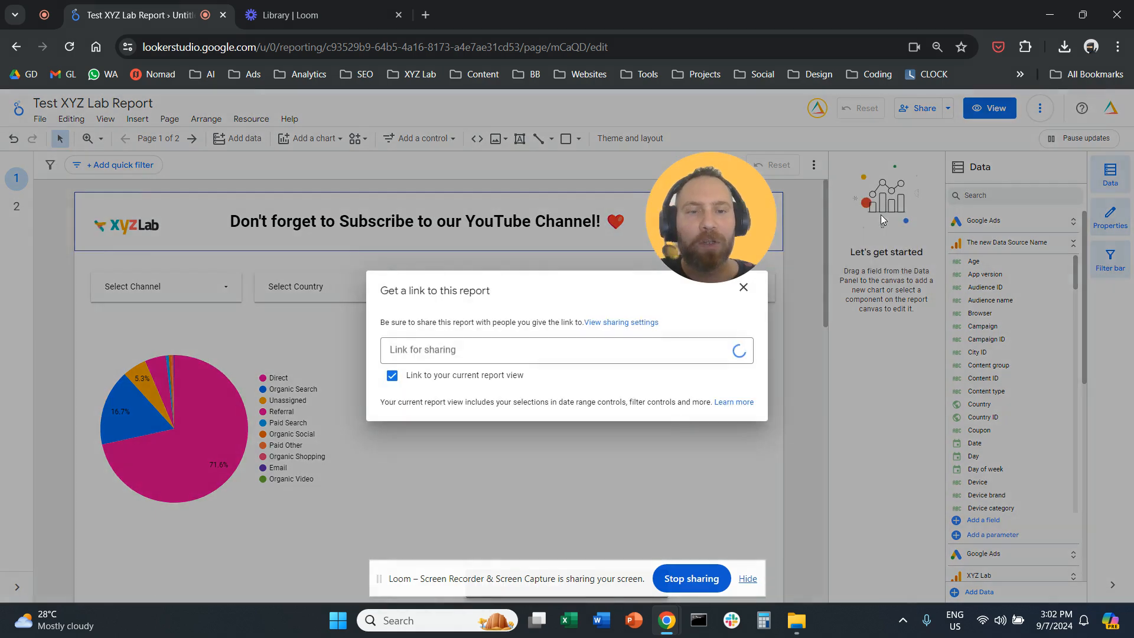
{"action": "left_click", "coordinate": [739, 351]}
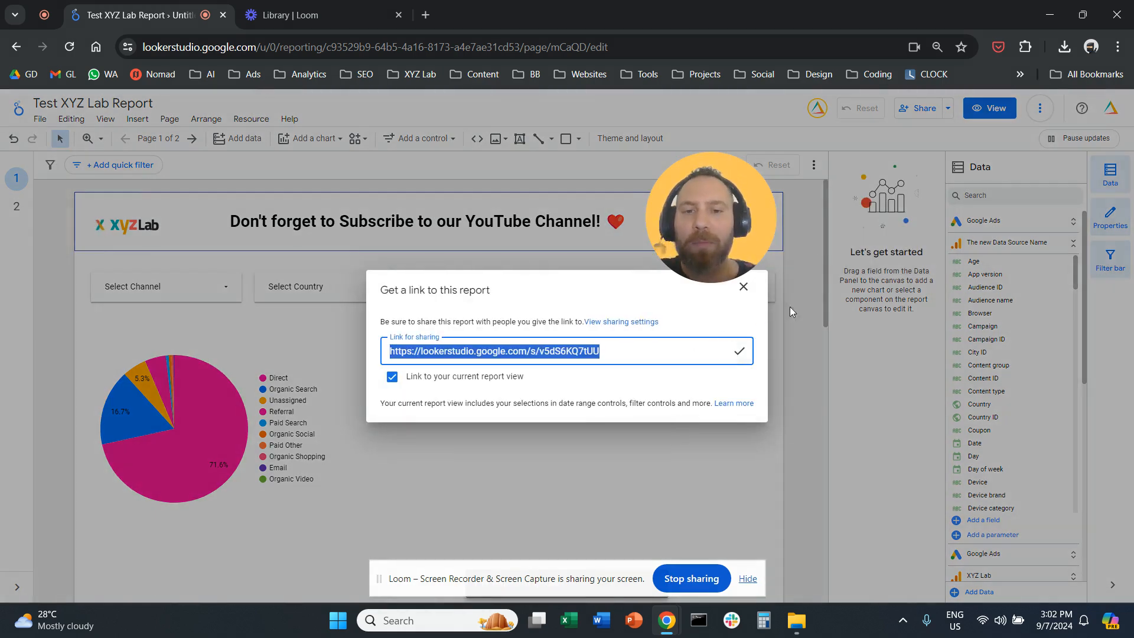
{"action": "left_click", "coordinate": [946, 107]}
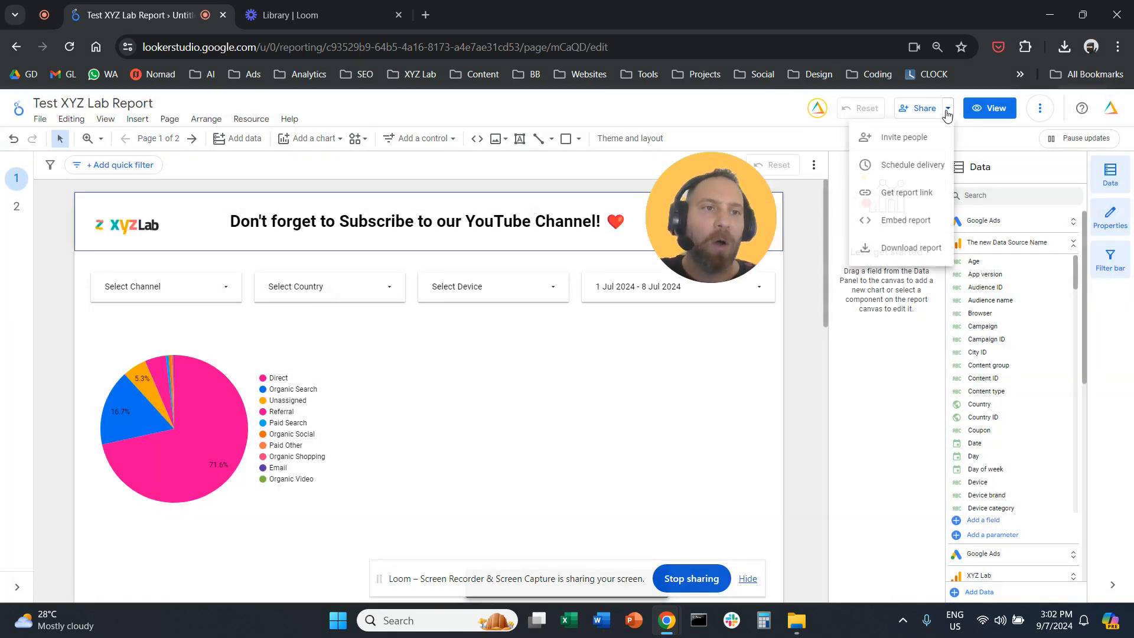
{"action": "mouse_move", "coordinate": [904, 224]}
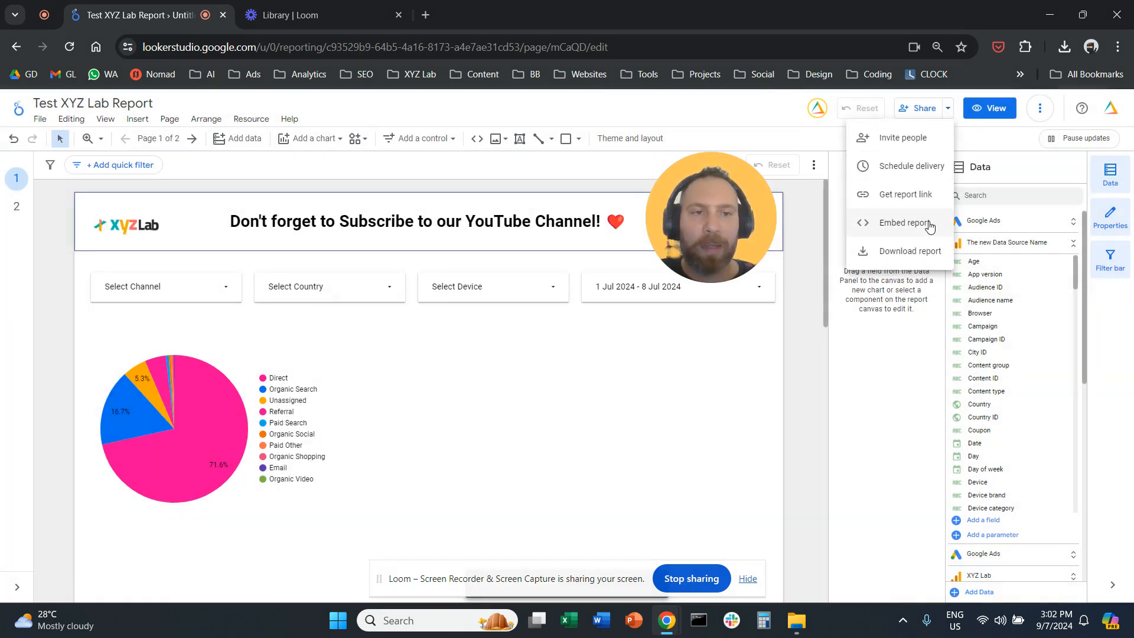
{"action": "left_click", "coordinate": [903, 224]}
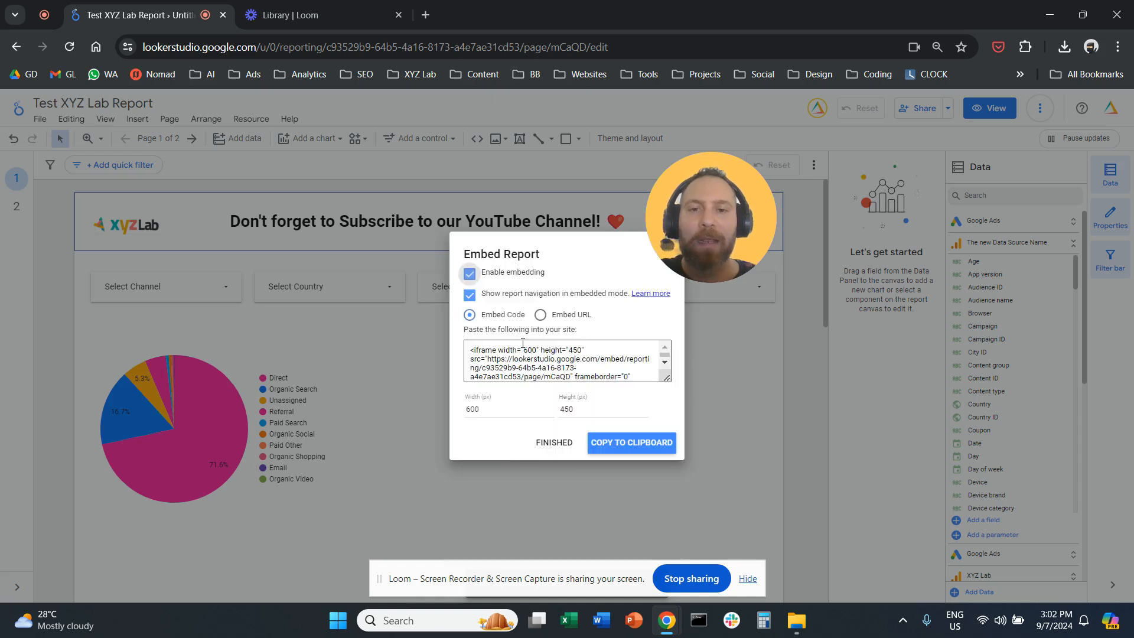
{"action": "triple_click", "coordinate": [565, 362]}
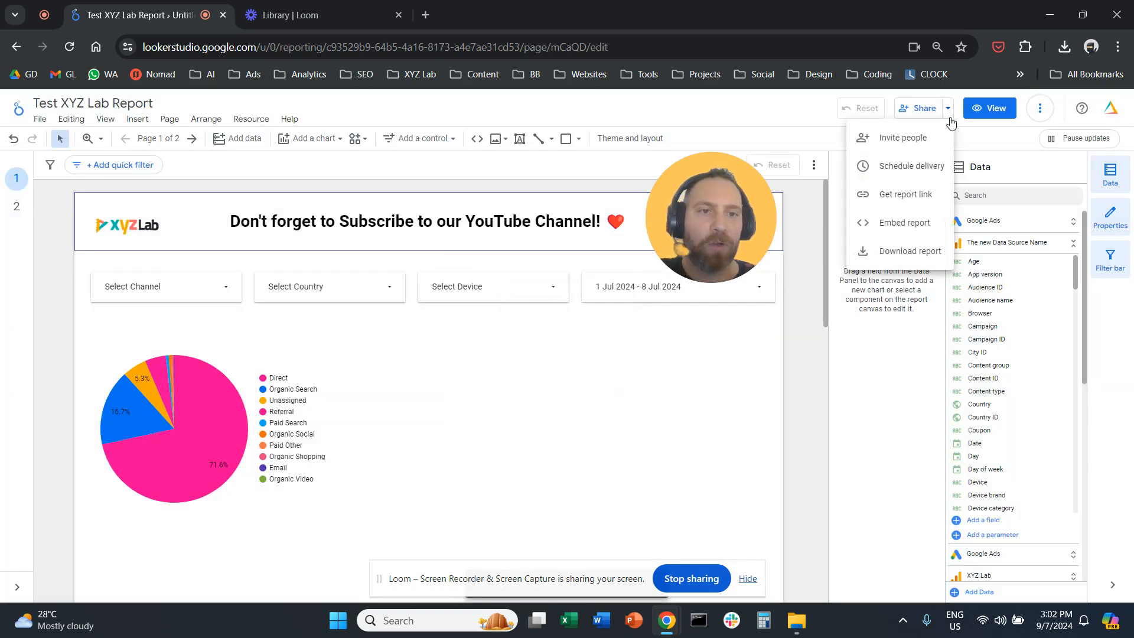
{"action": "left_click", "coordinate": [909, 250]}
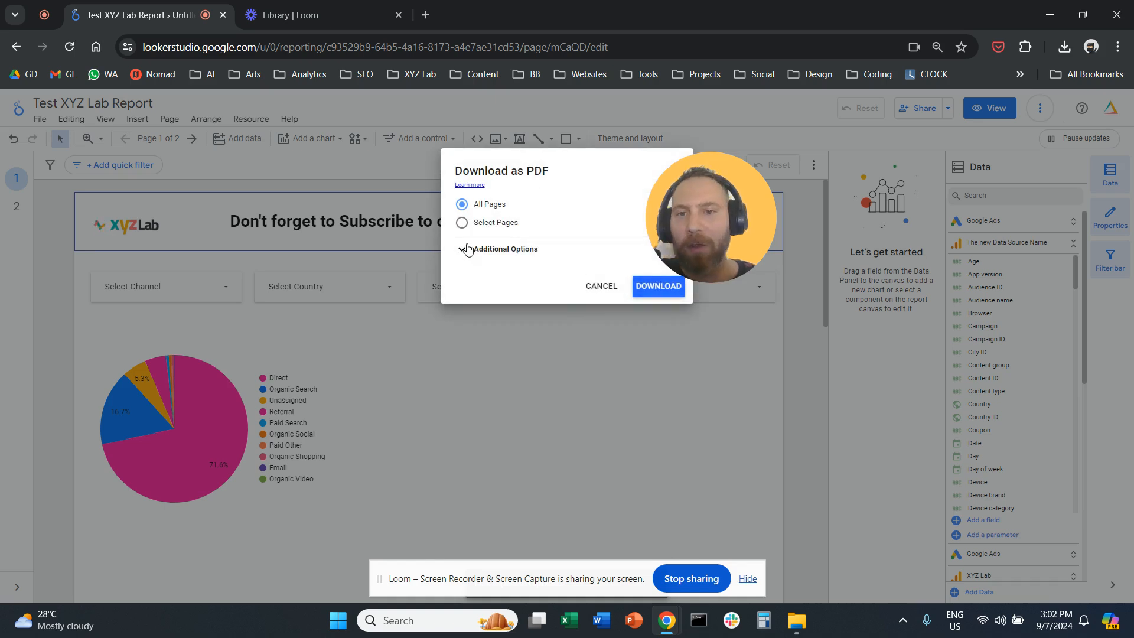
{"action": "left_click", "coordinate": [462, 222]}
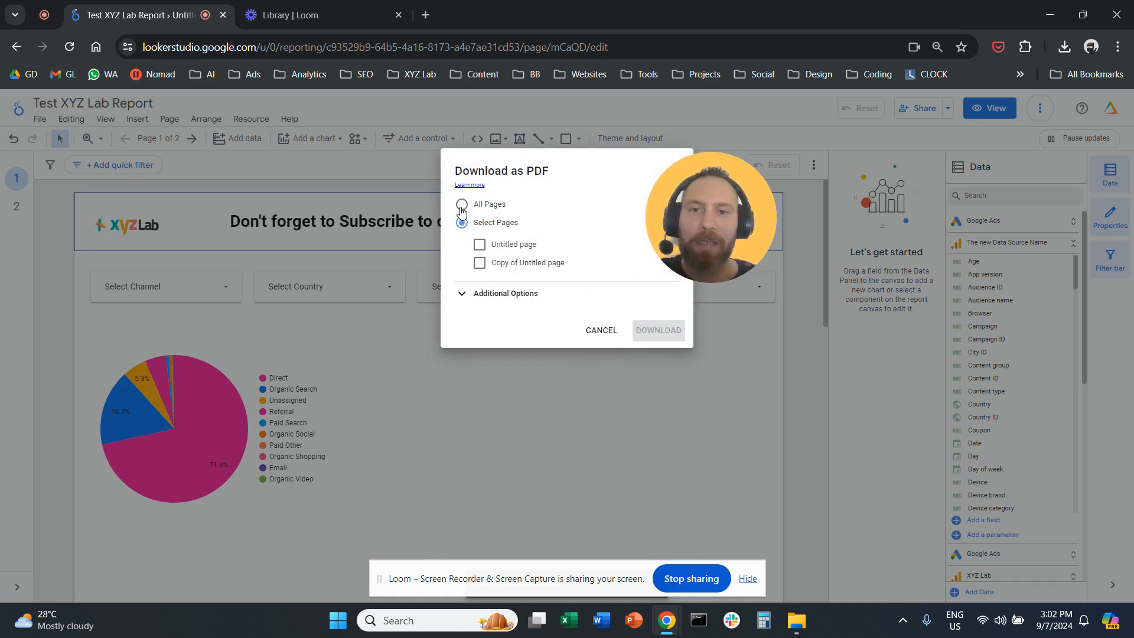
{"action": "left_click", "coordinate": [462, 205]}
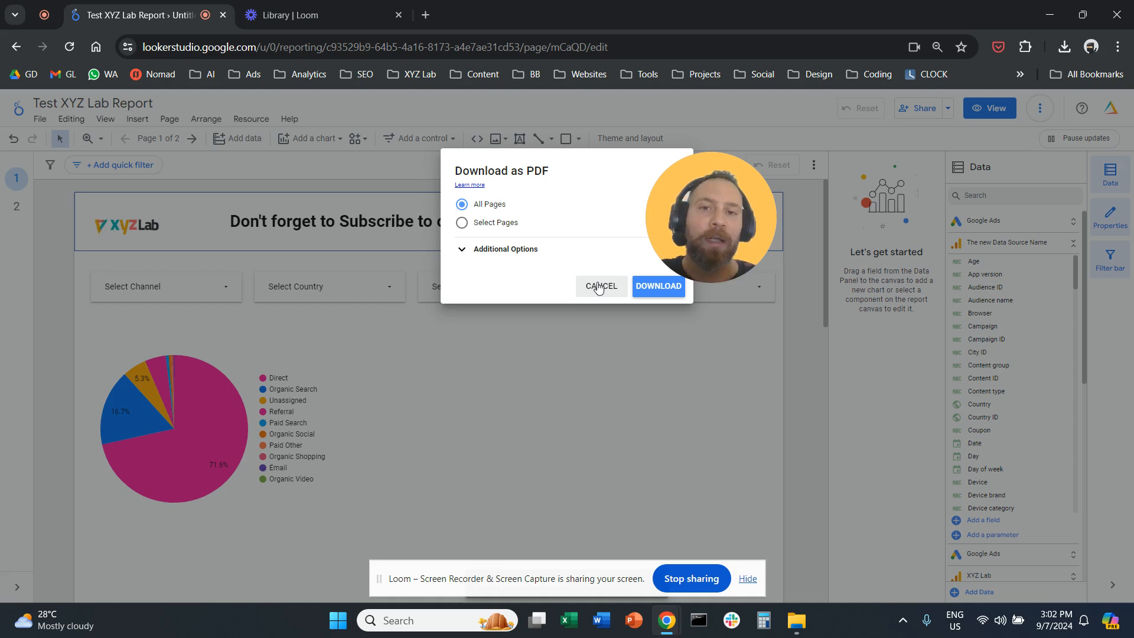
{"action": "left_click", "coordinate": [601, 286]}
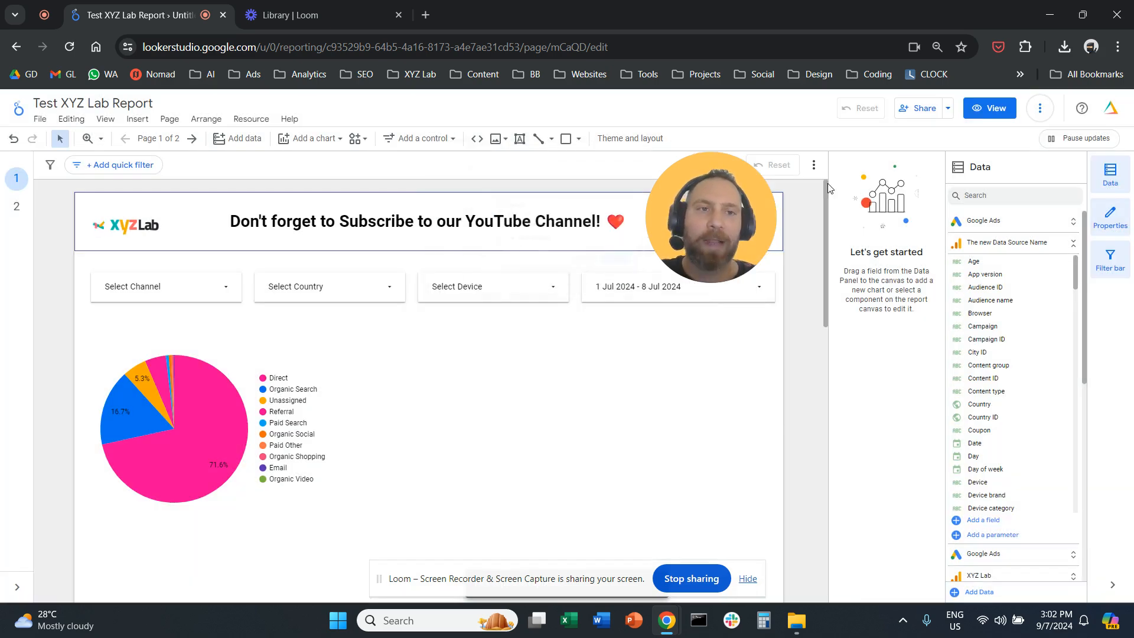
Review the link access choices in the sharing dialog and keep them on Public.
{"action": "left_click", "coordinate": [920, 107]}
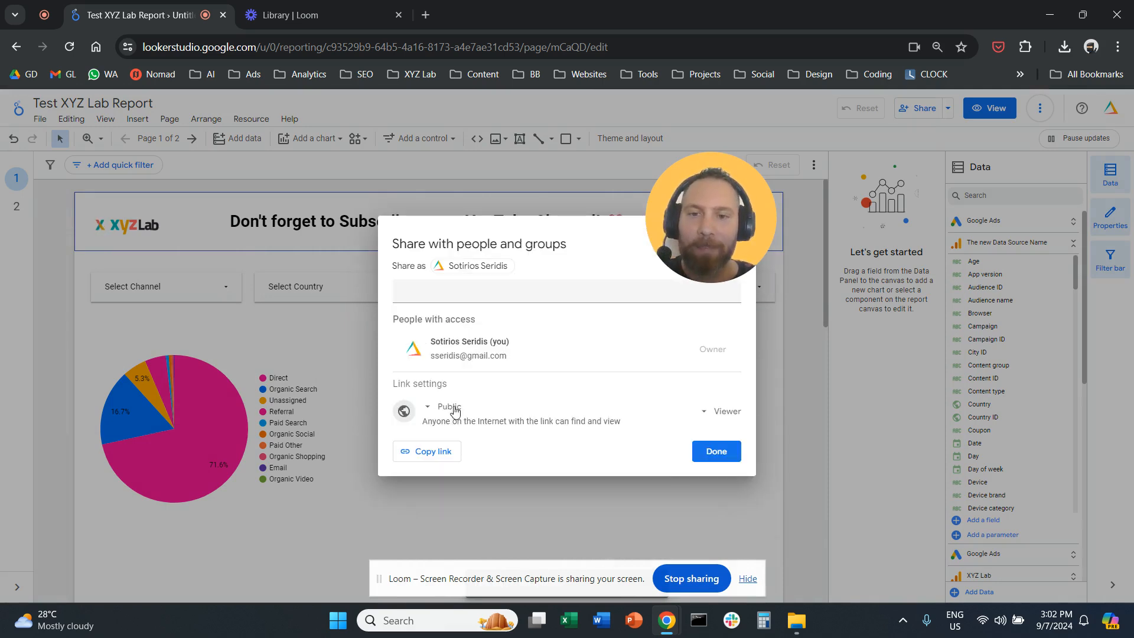
{"action": "left_click", "coordinate": [449, 407]}
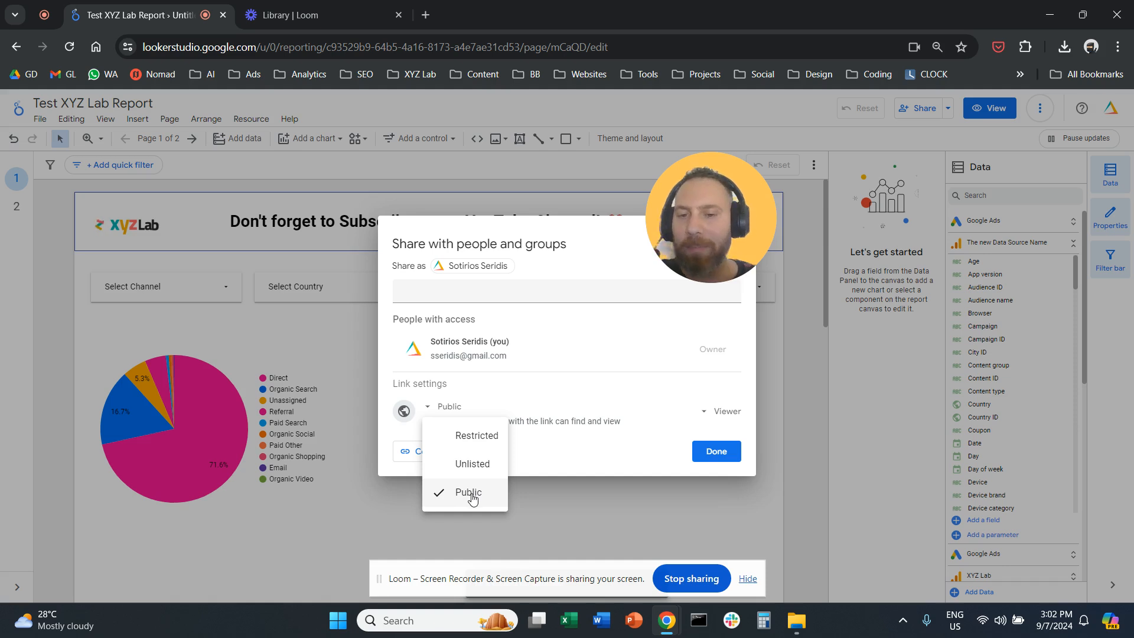
{"action": "mouse_move", "coordinate": [476, 435]}
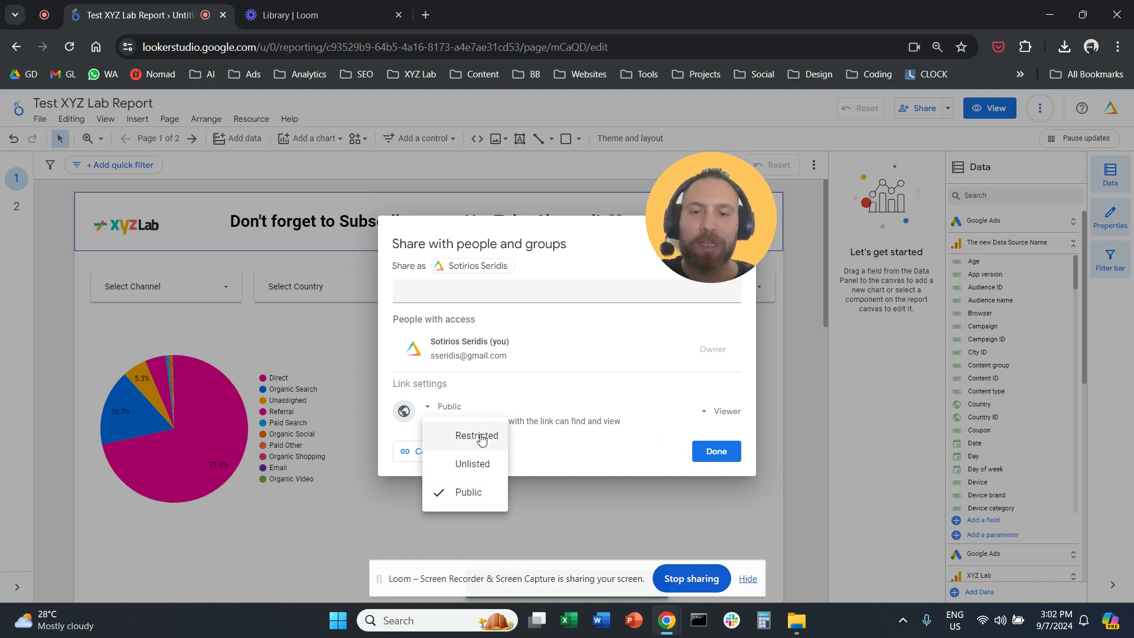
{"action": "left_click", "coordinate": [476, 436]}
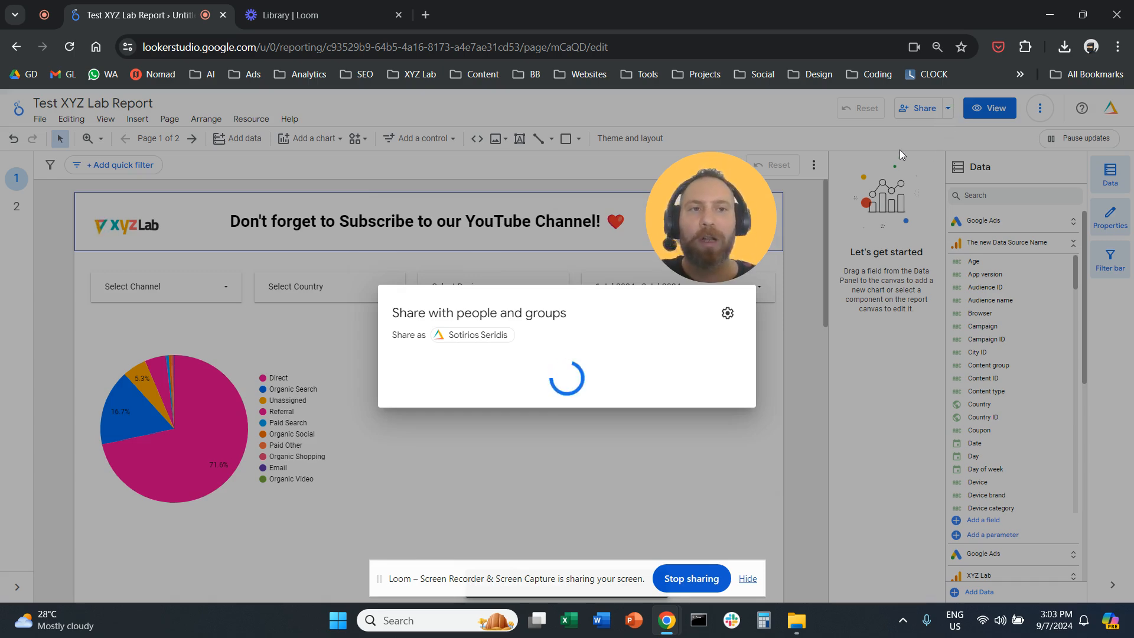
Expand the Share dropdown listing invite, schedule, link, embed and download options.
{"action": "left_click", "coordinate": [947, 107]}
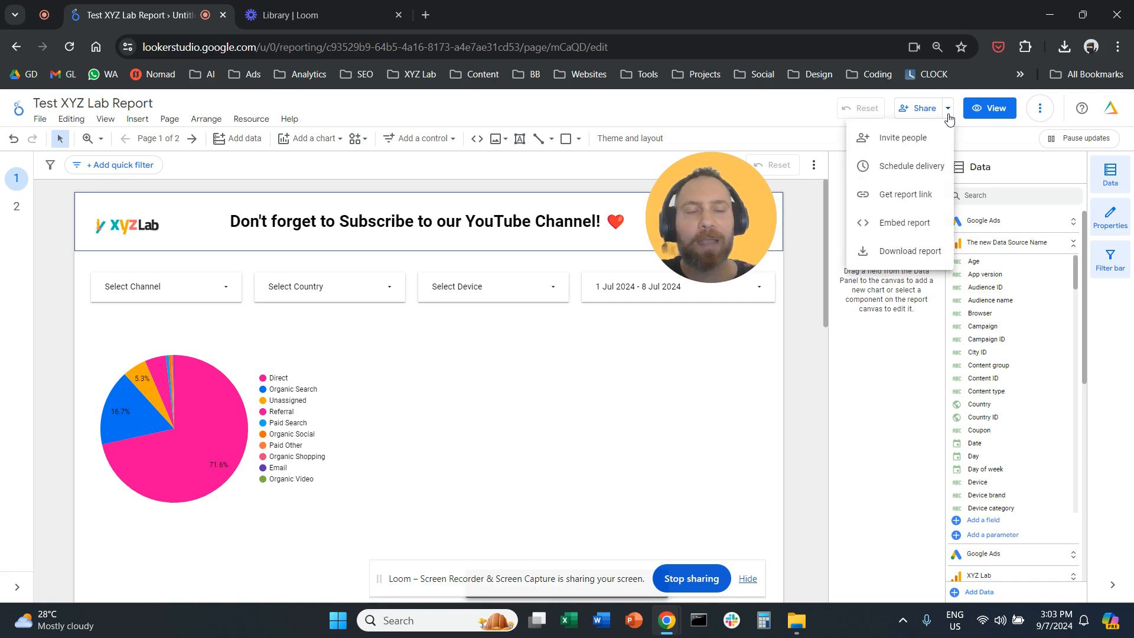
{"action": "mouse_move", "coordinate": [901, 171]}
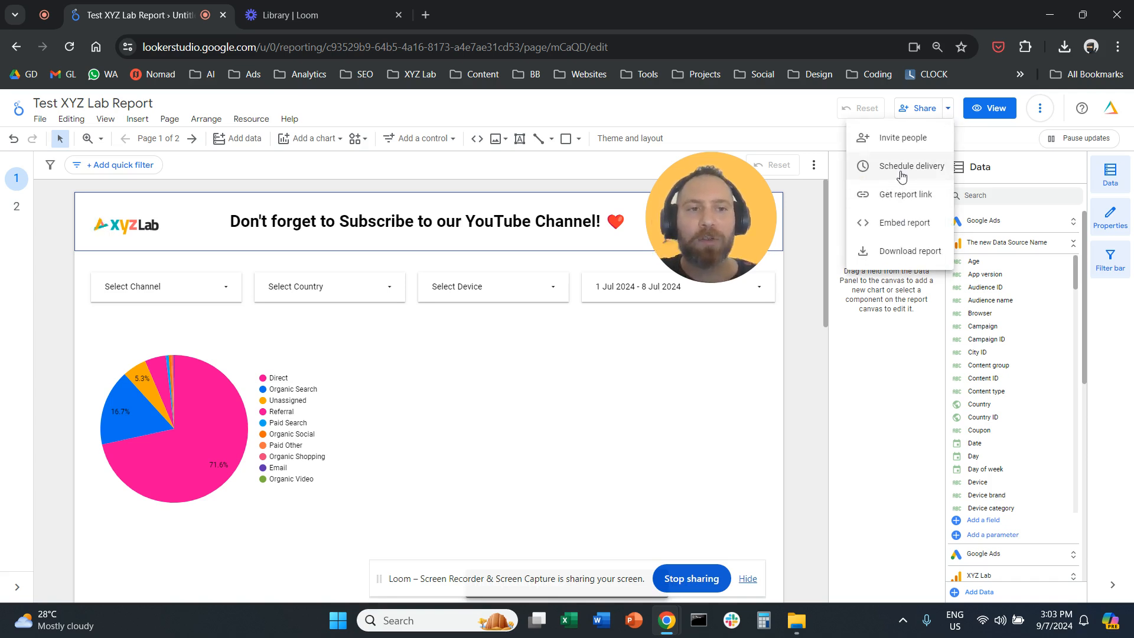
{"action": "mouse_move", "coordinate": [900, 259]}
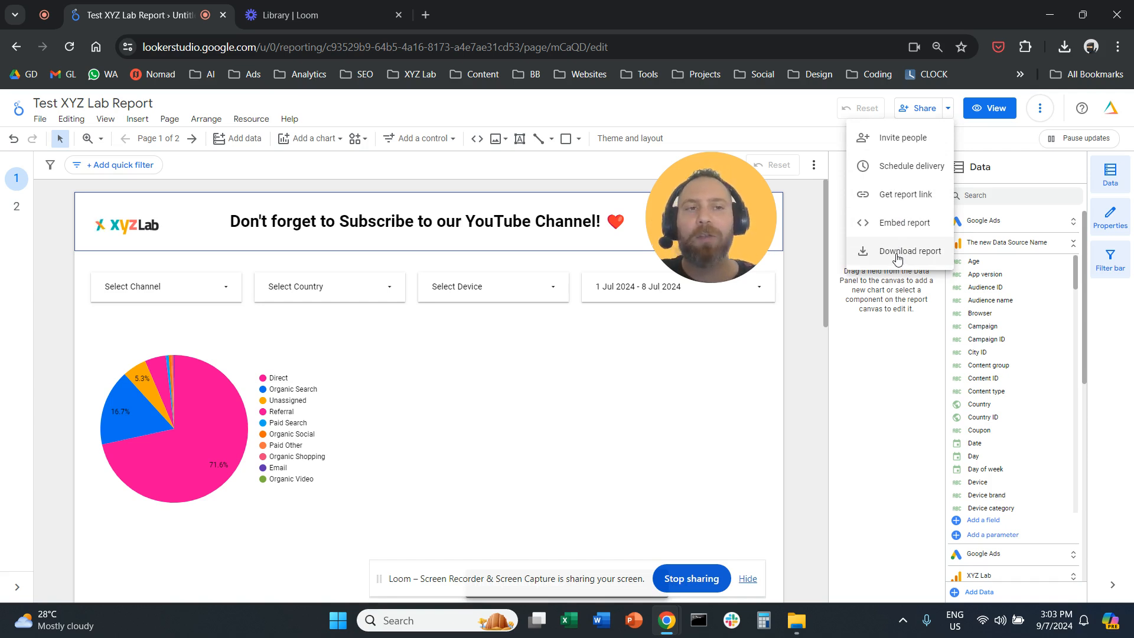
{"action": "mouse_move", "coordinate": [903, 222]}
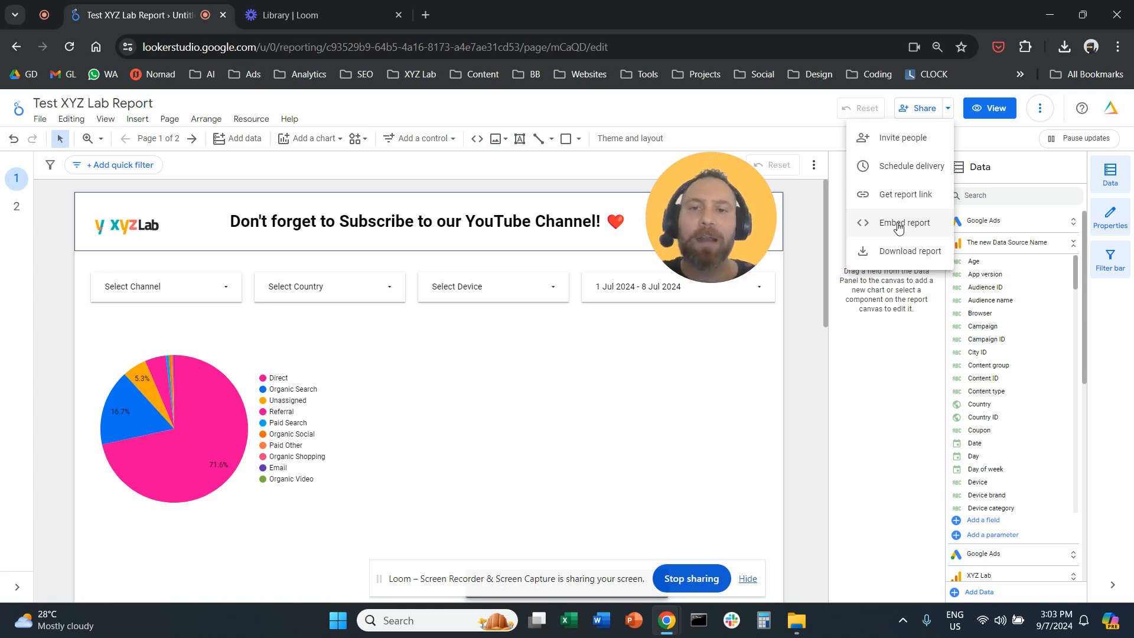
{"action": "mouse_move", "coordinate": [698, 470]}
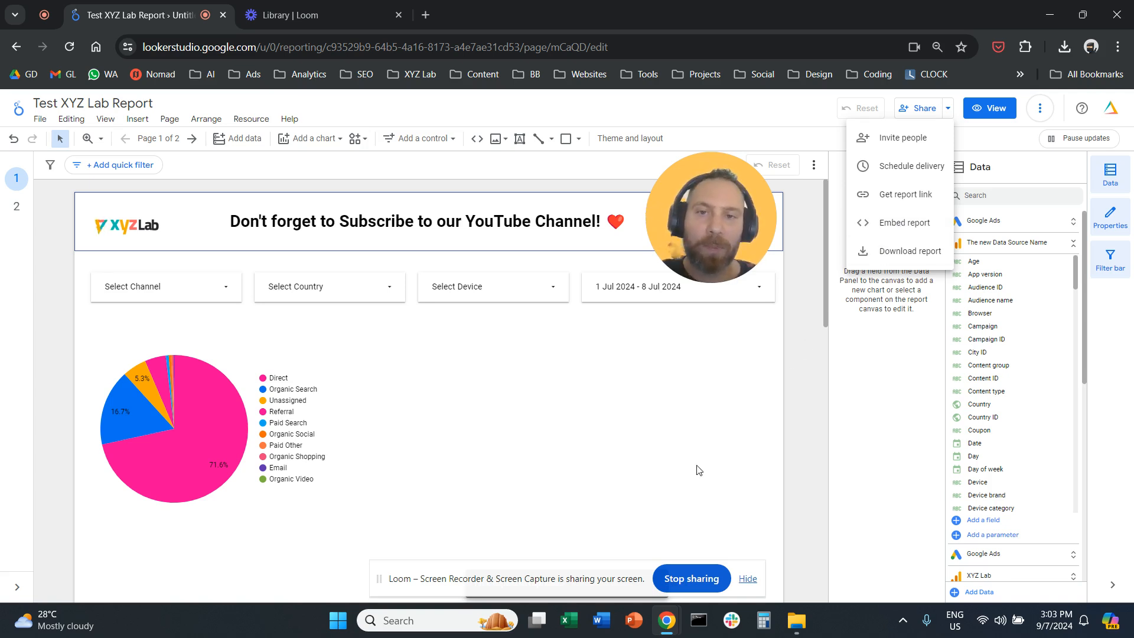